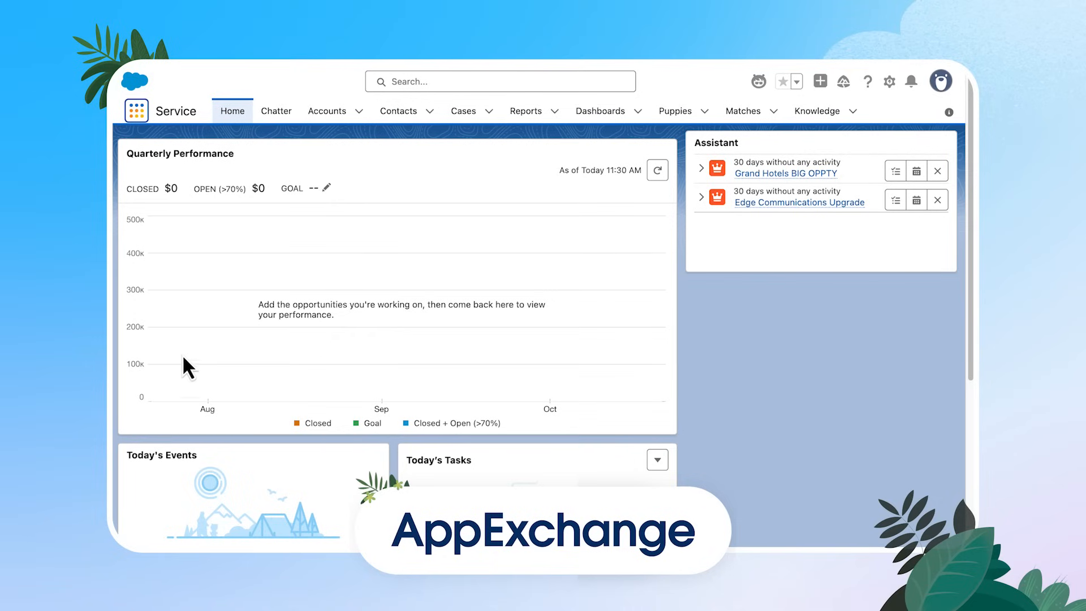
# Step: Open AppExchange in a new tab from the App Launcher's View All list
pyautogui.click(136, 111)
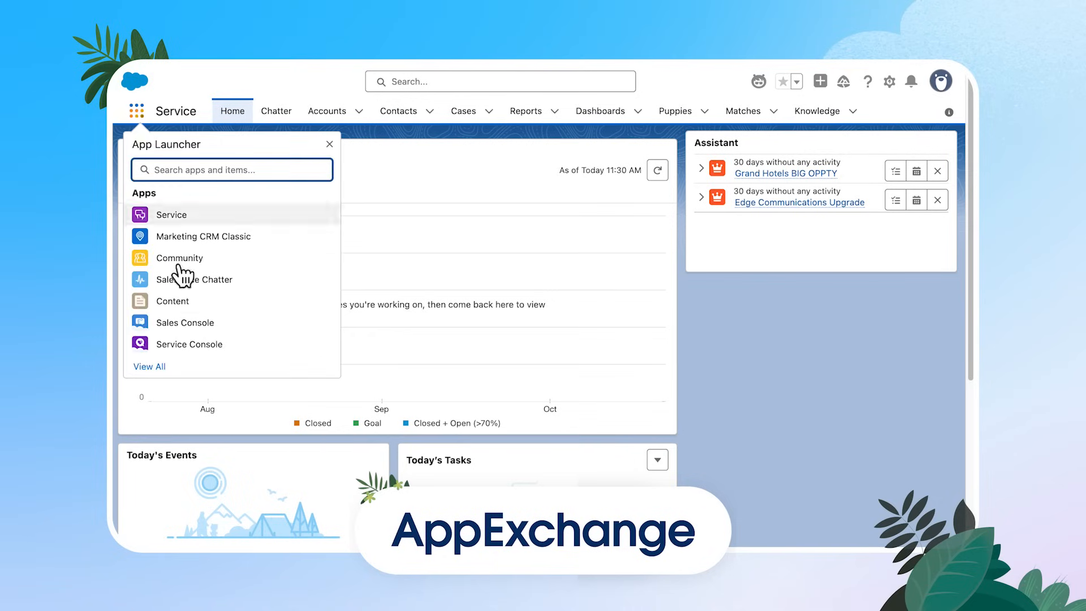
pyautogui.click(149, 366)
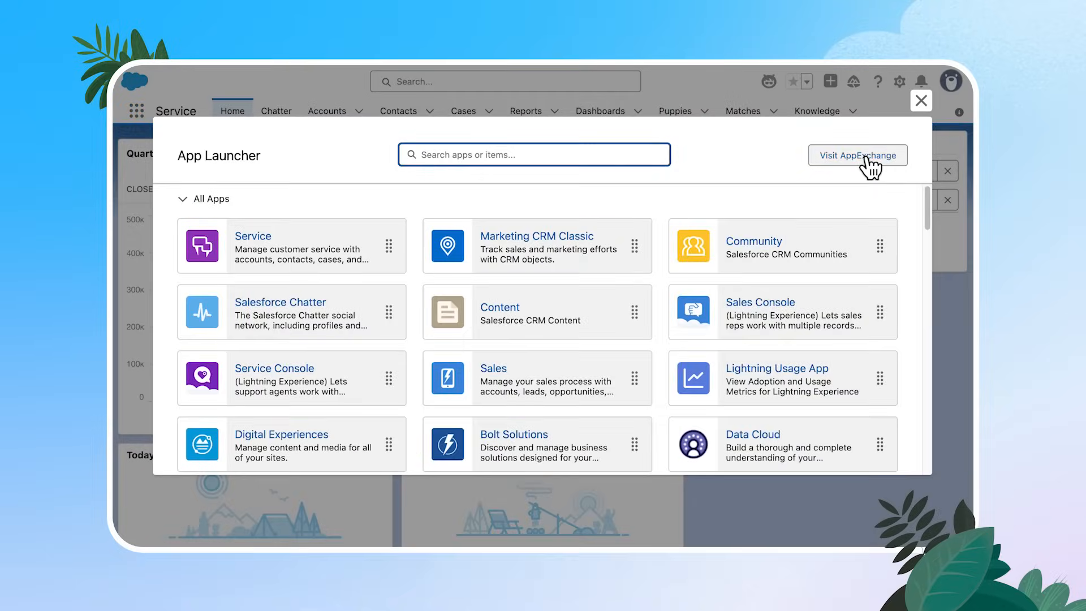
pyautogui.click(857, 155)
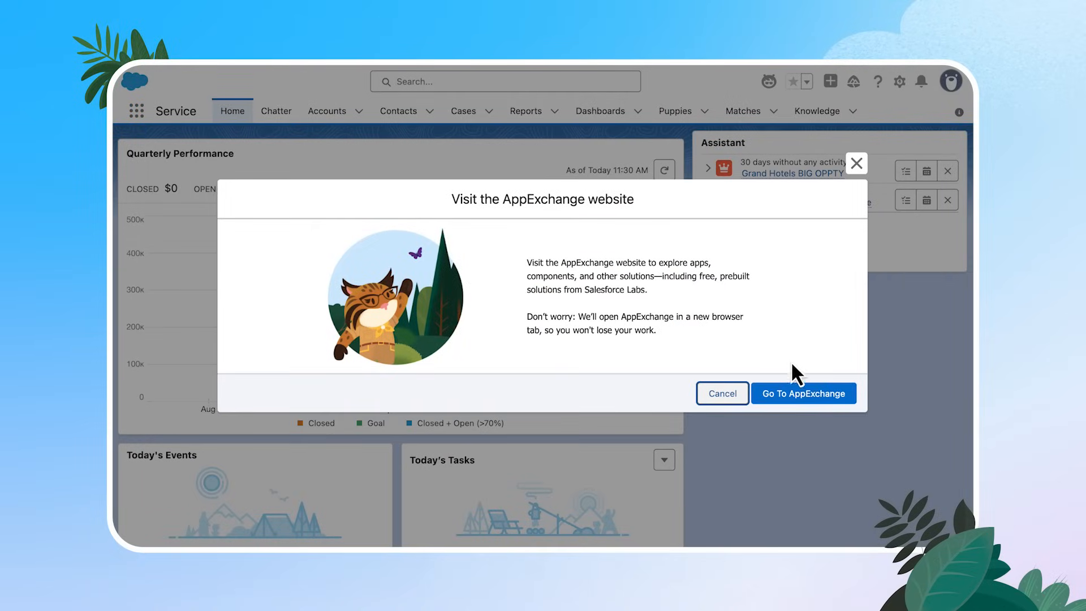
pyautogui.click(803, 394)
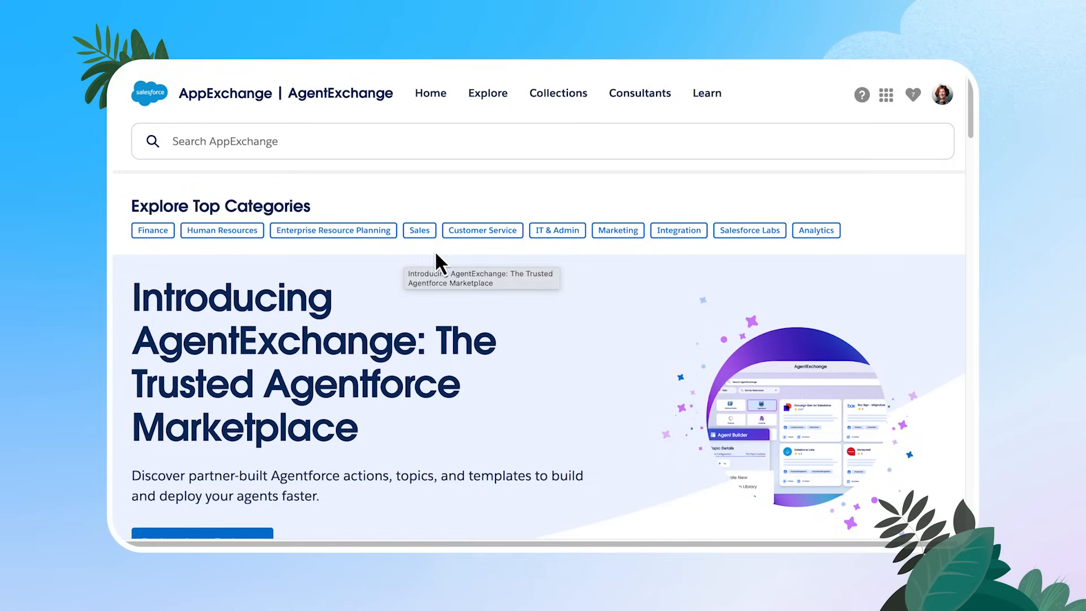
pyautogui.moveTo(520, 258)
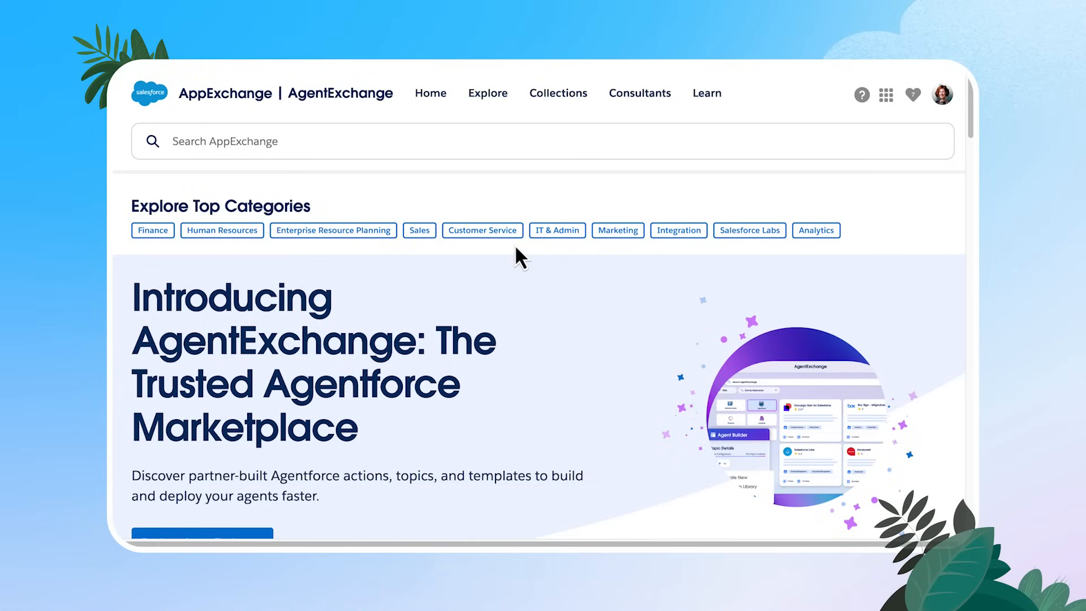
# Step: Browse the AppExchange home page past AgentExchange to Pick Up Where You Left Off and Sponsored Solutions
pyautogui.click(487, 93)
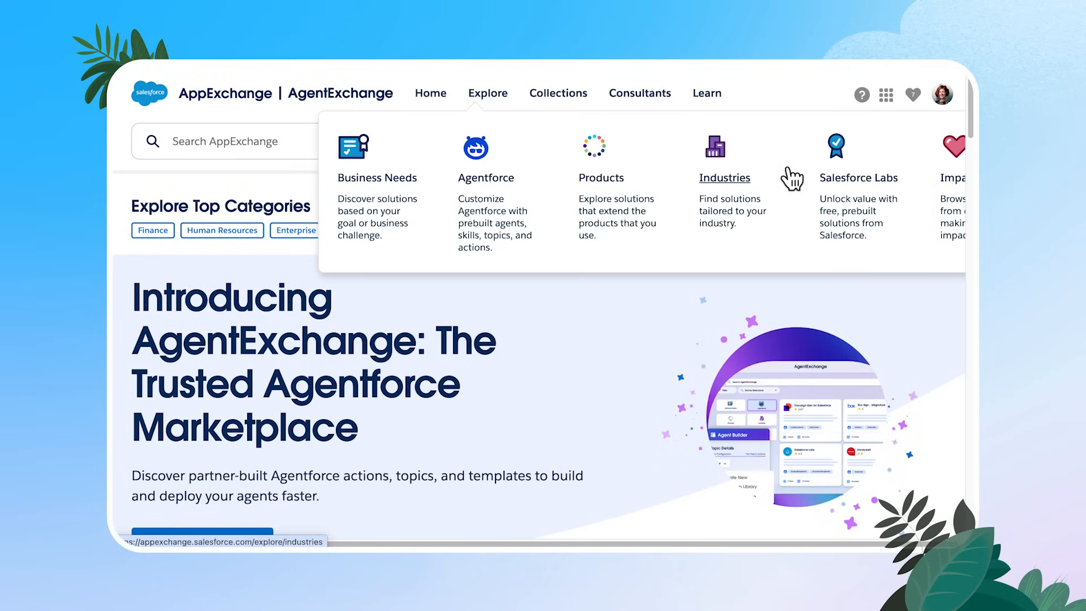
pyautogui.moveTo(632, 331)
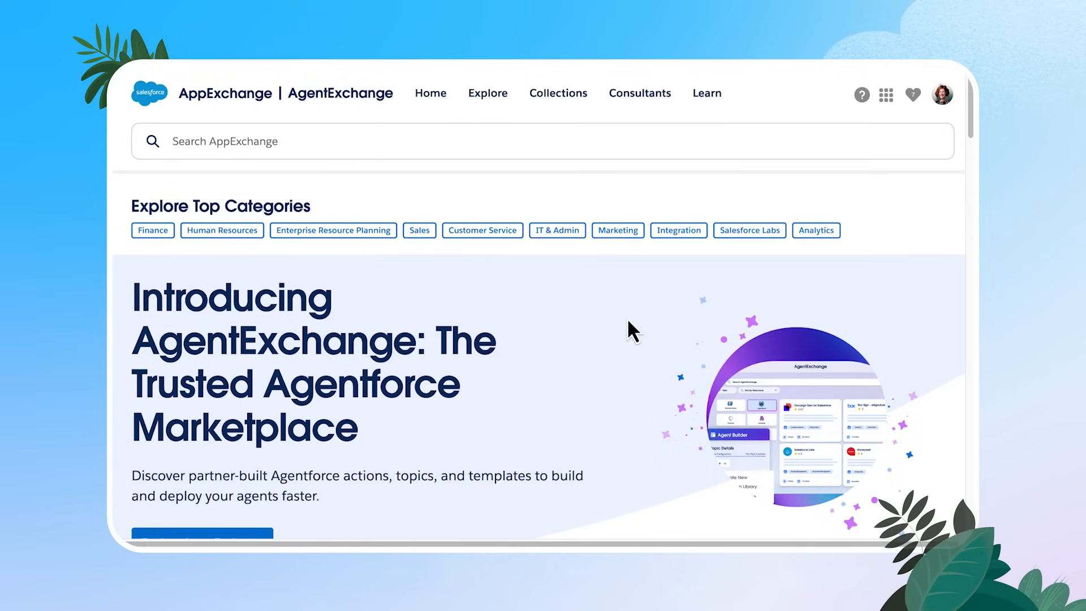
pyautogui.scroll(-3)
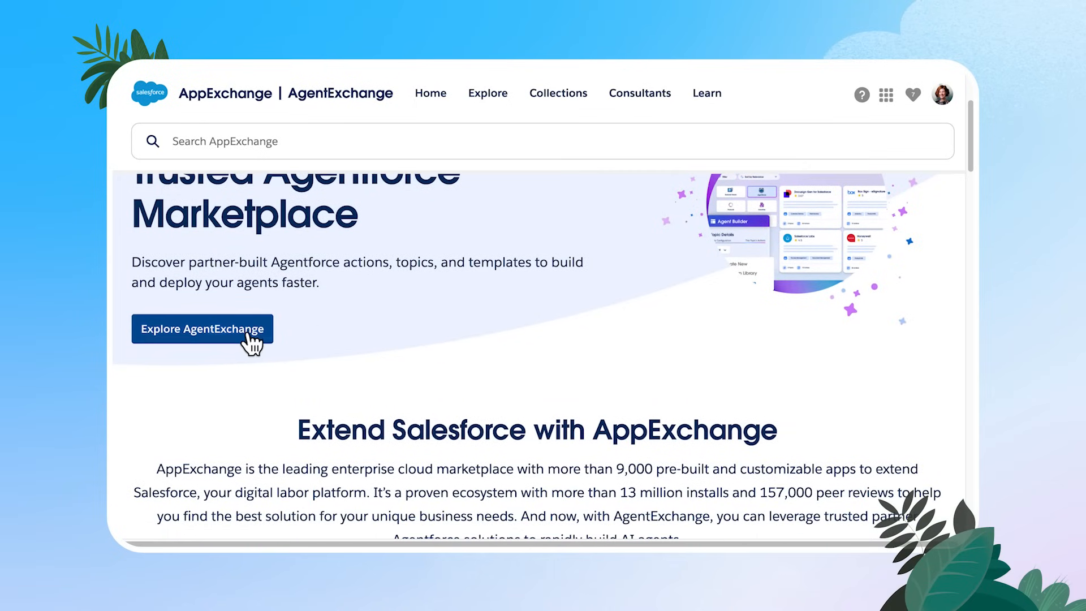
pyautogui.moveTo(203, 328)
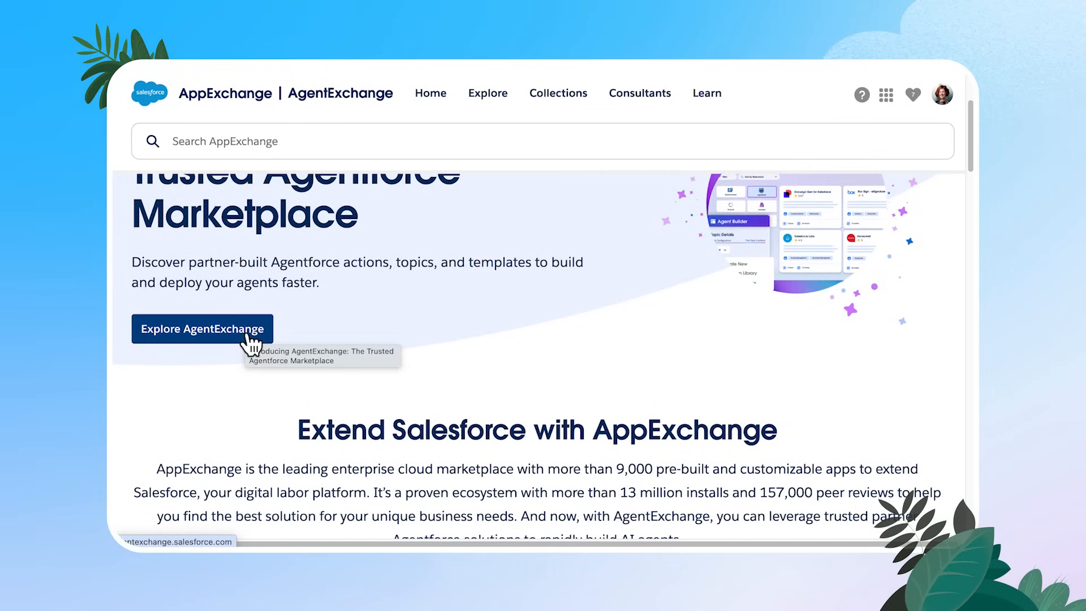
pyautogui.moveTo(546, 337)
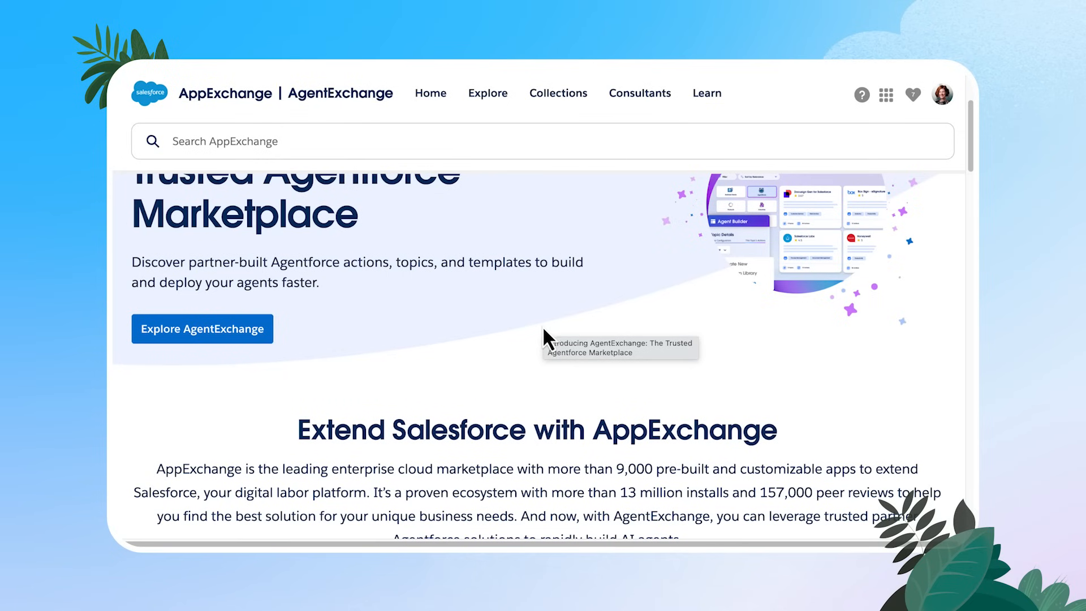
pyautogui.scroll(-3)
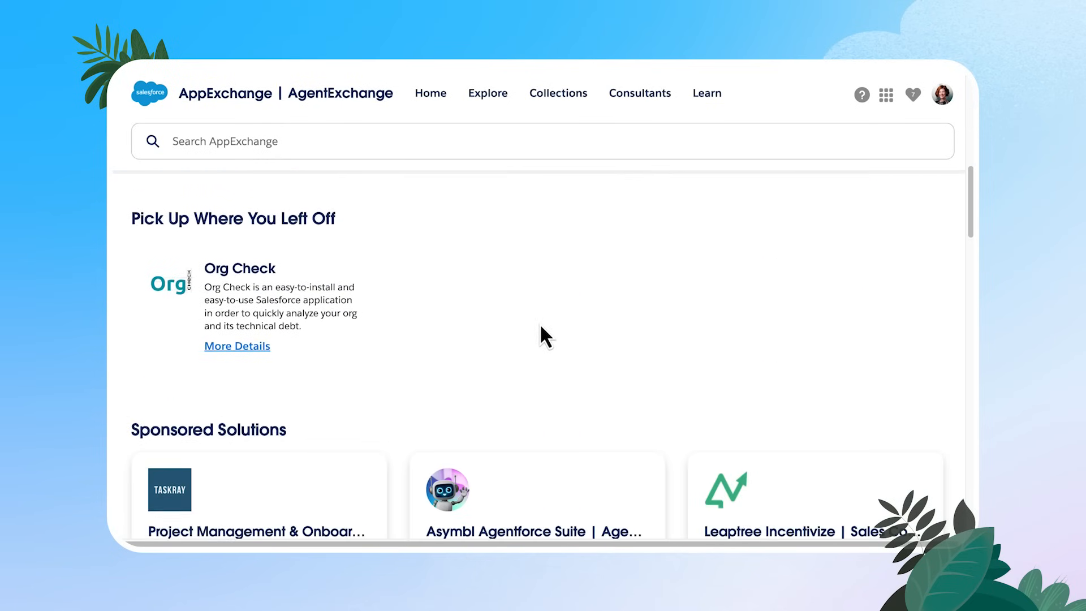
pyautogui.scroll(-3)
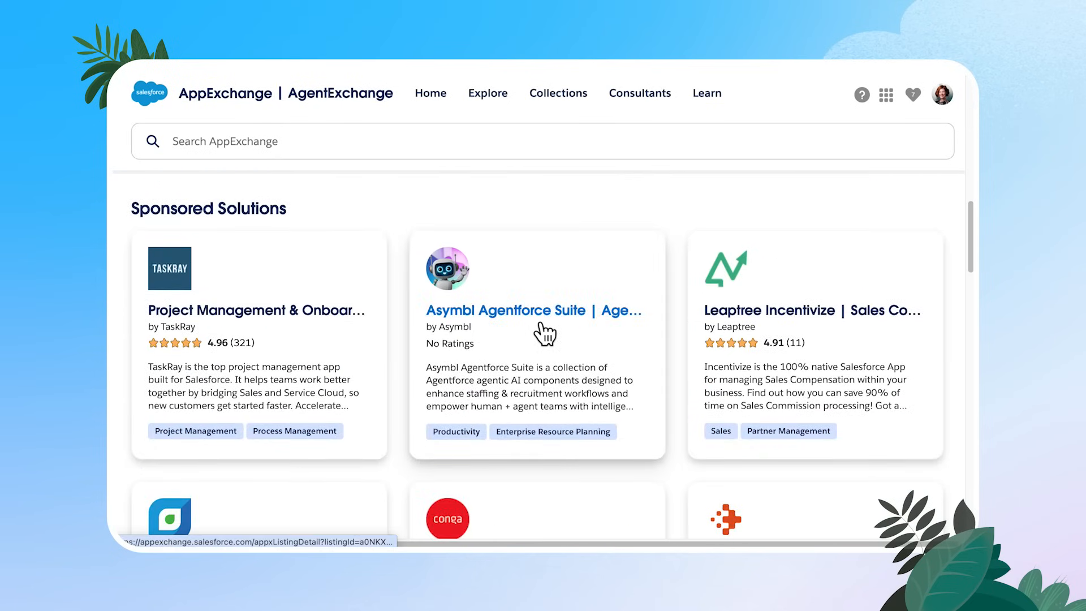
pyautogui.scroll(-3)
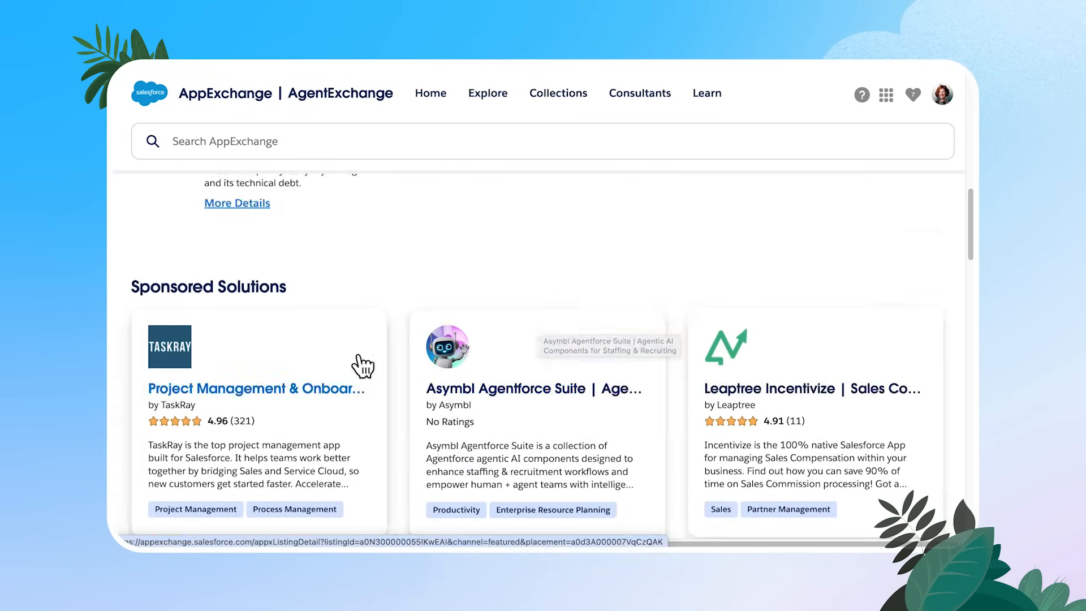
pyautogui.scroll(3)
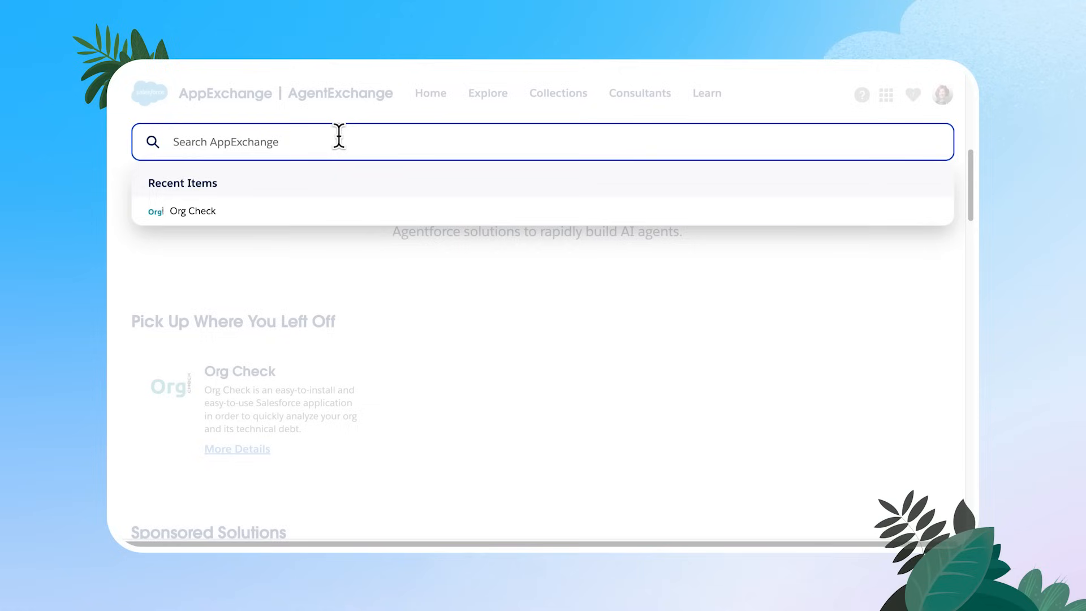
# Step: Search AppExchange for 'Org', open the Org Check result, and review its listing highlights
pyautogui.write('Org Check')
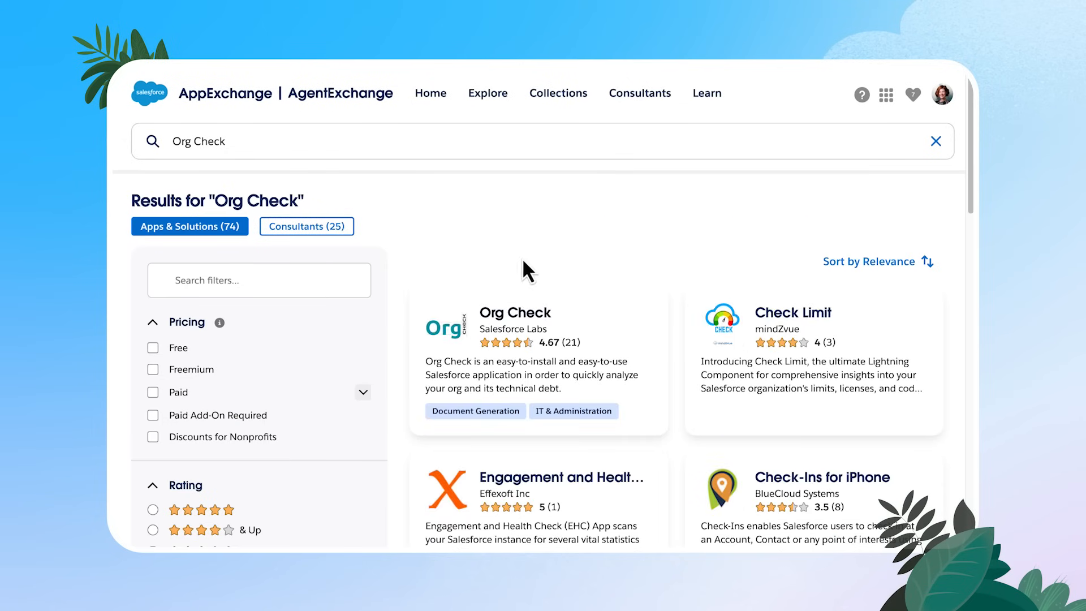
pyautogui.click(515, 312)
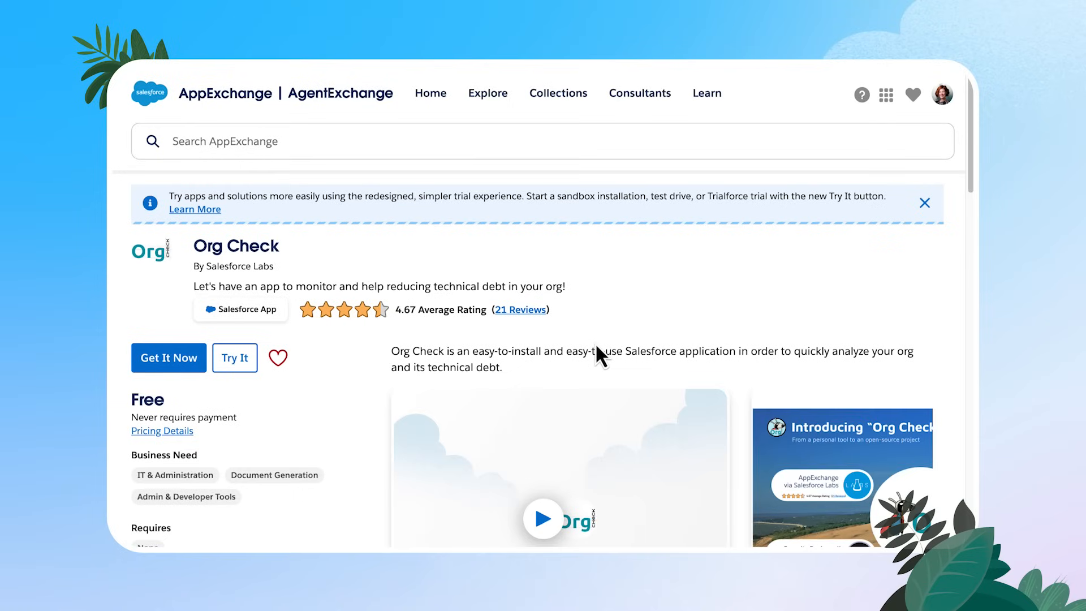
pyautogui.moveTo(224, 517)
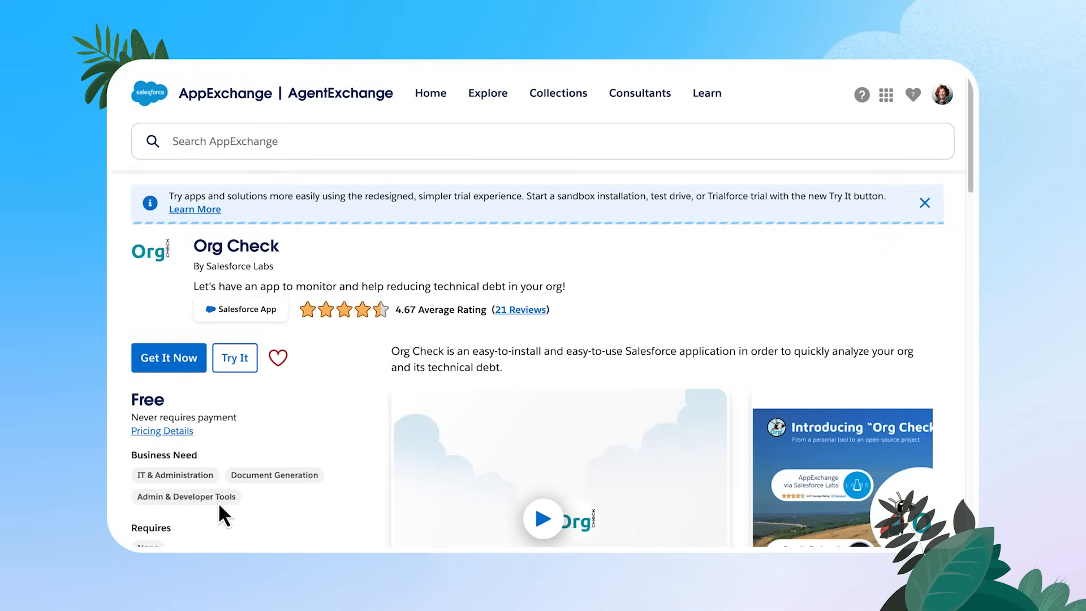
pyautogui.moveTo(347, 494)
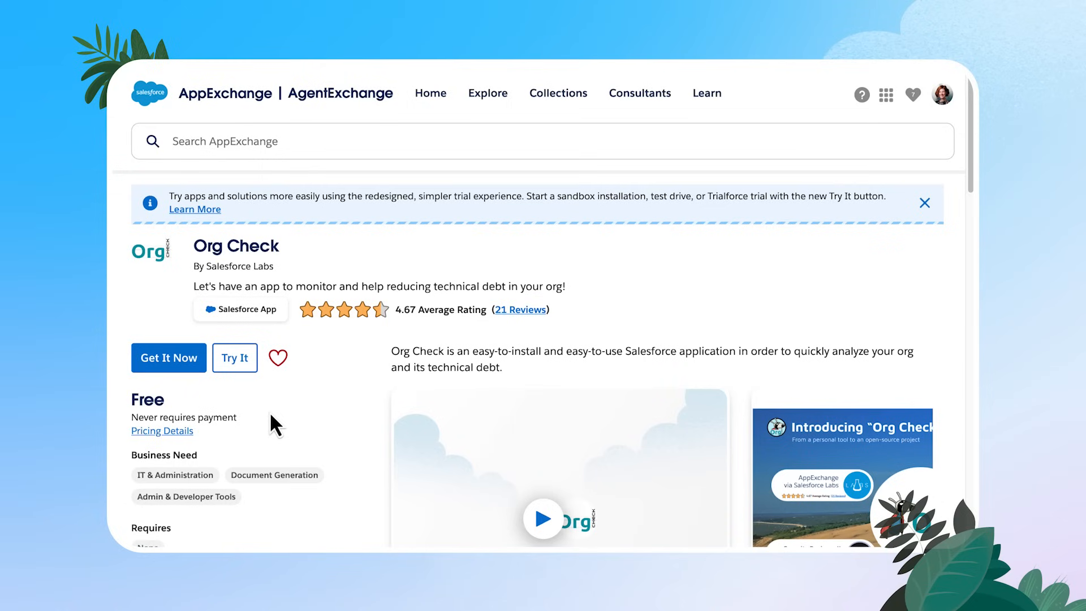
pyautogui.moveTo(425, 406)
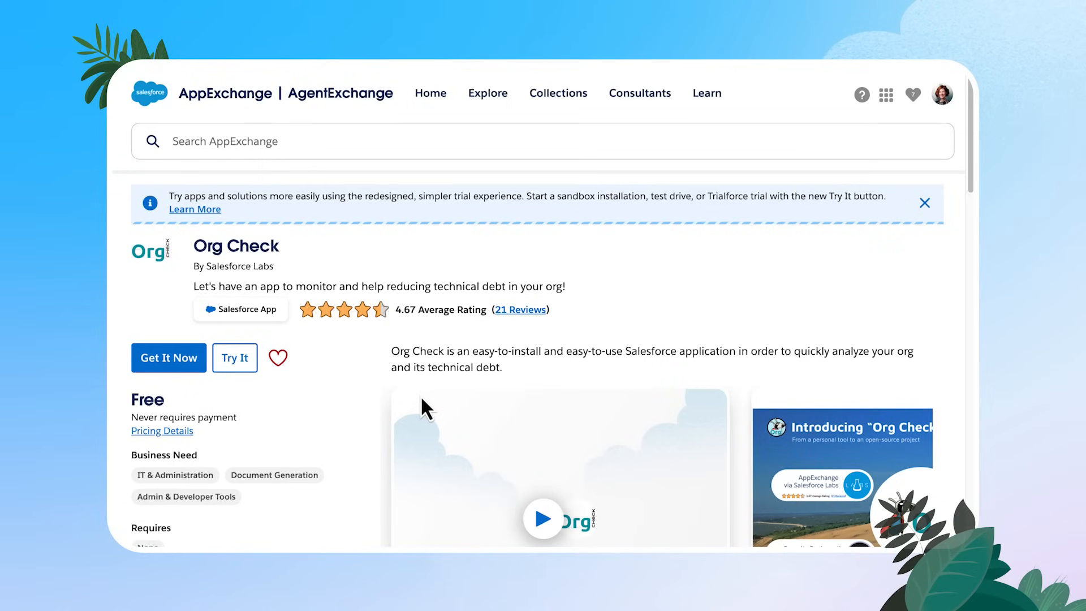
pyautogui.moveTo(445, 438)
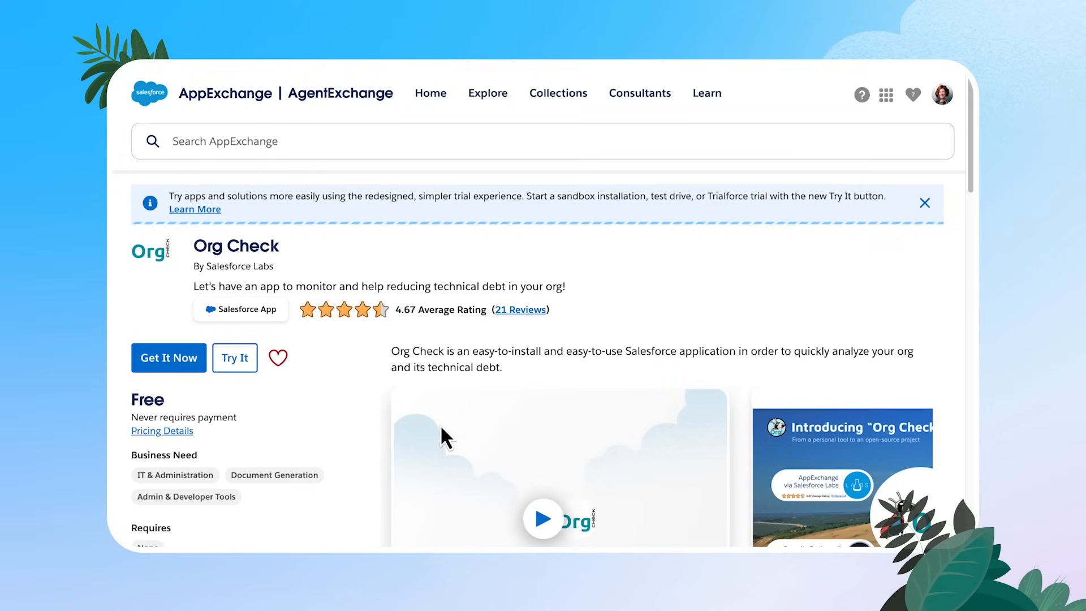
pyautogui.scroll(-3)
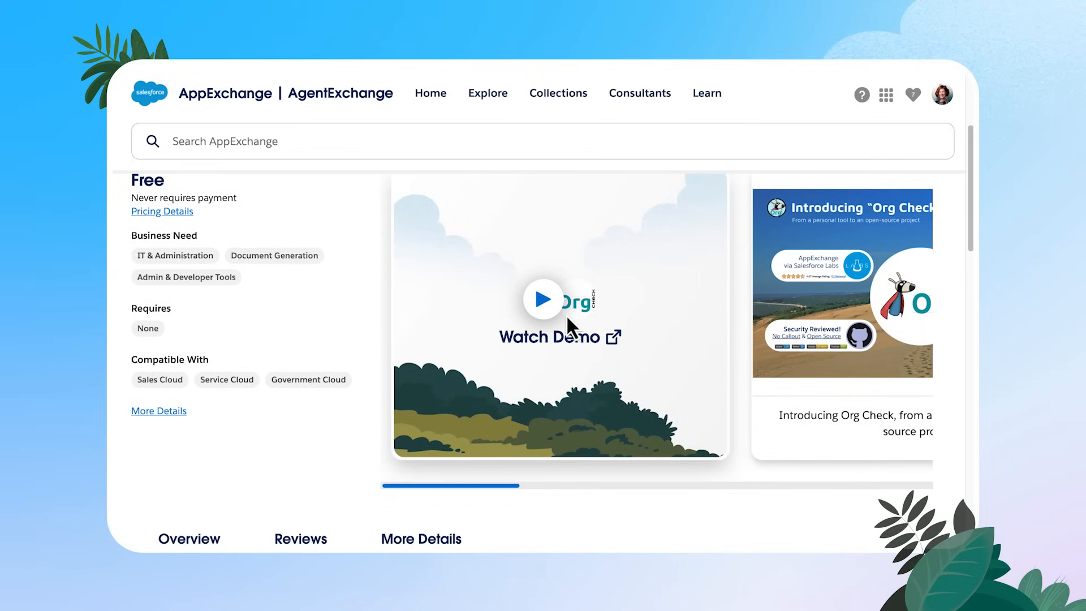
pyautogui.scroll(-3)
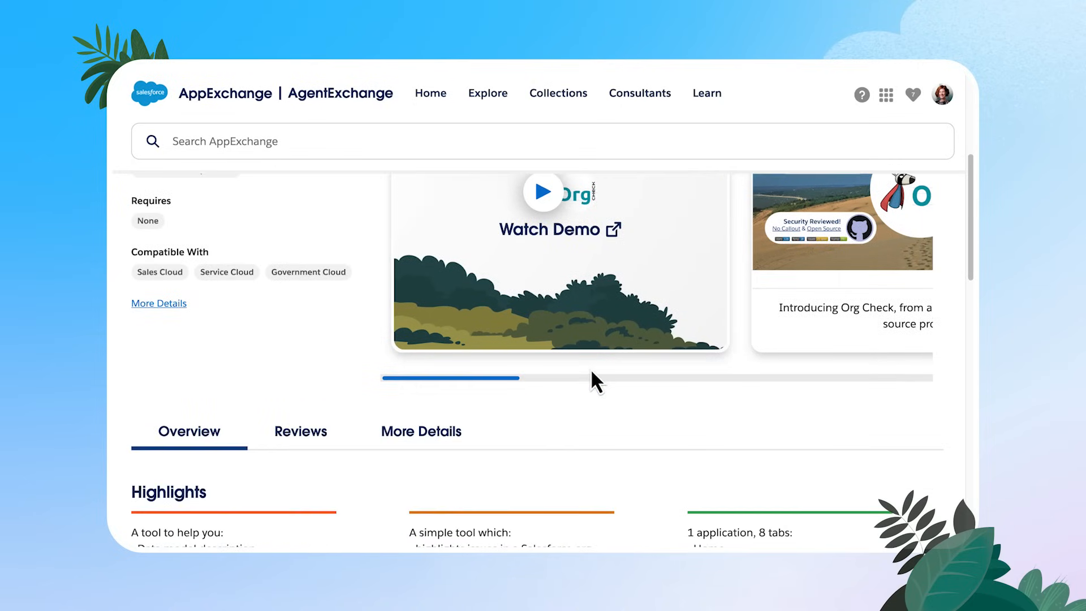
pyautogui.scroll(-3)
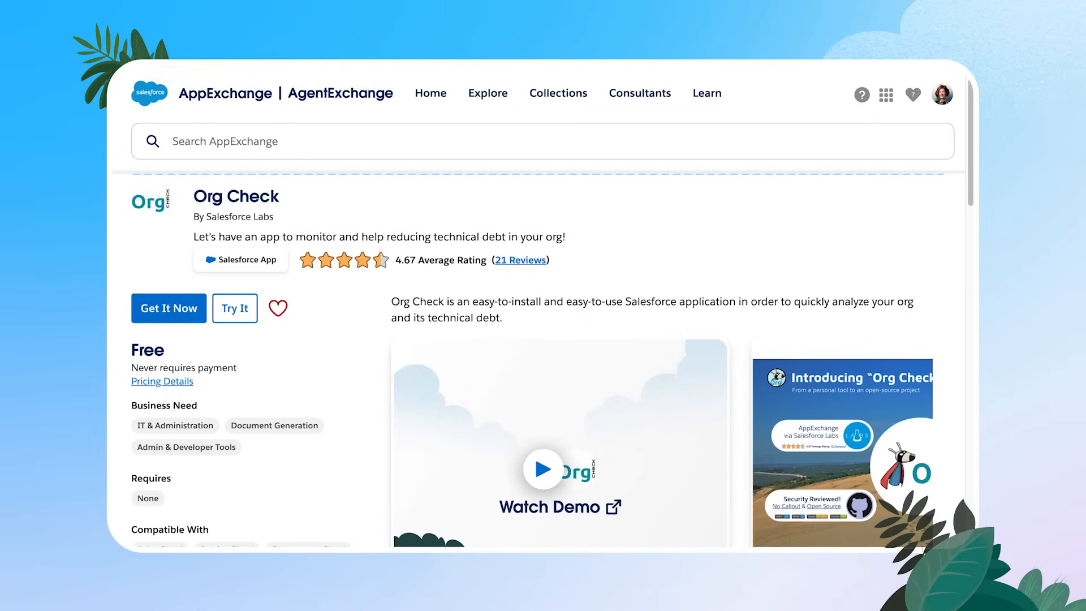
pyautogui.moveTo(275, 426)
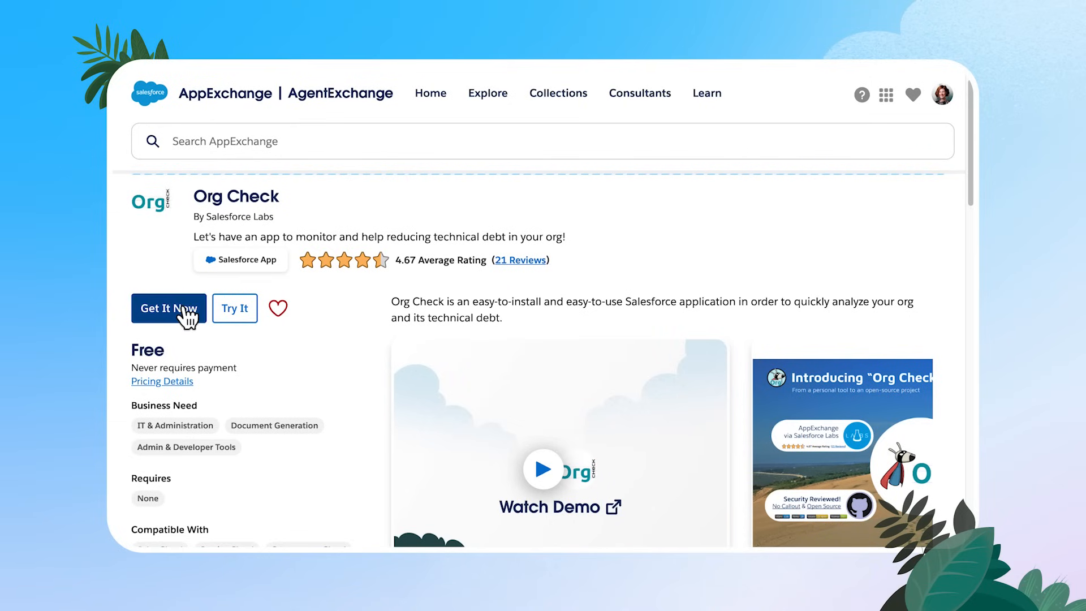
pyautogui.moveTo(414, 386)
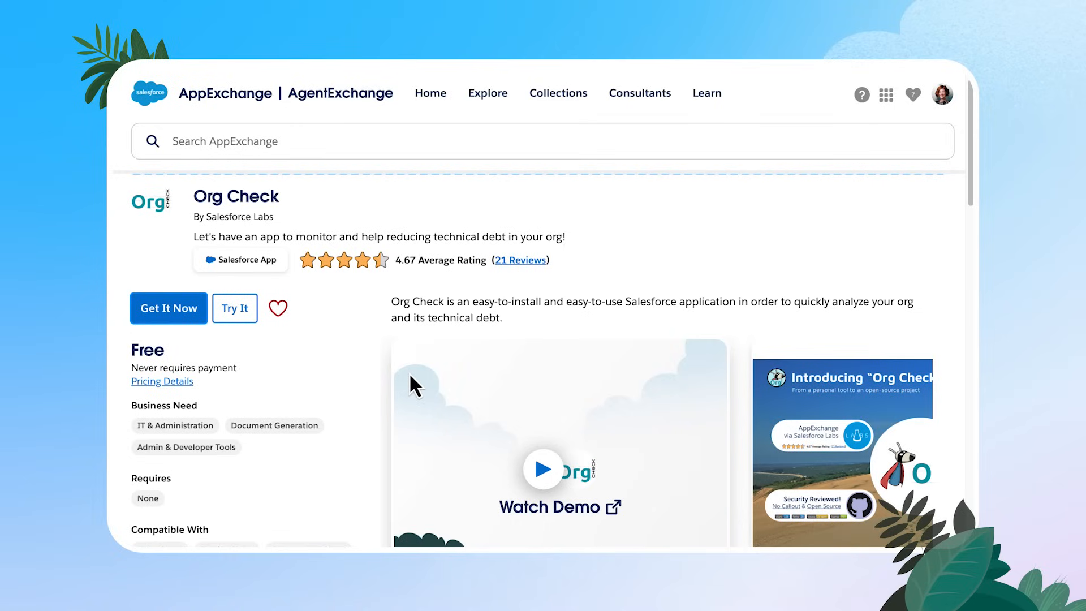
# Step: Get Org Check and choose Install in Production for the connected account
pyautogui.click(169, 308)
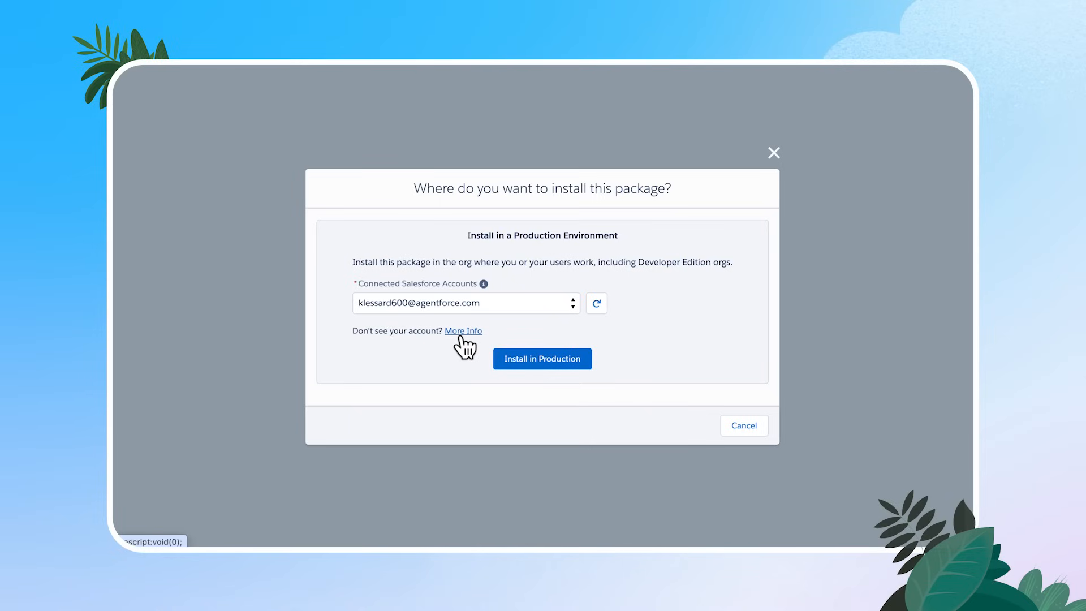
pyautogui.moveTo(542, 367)
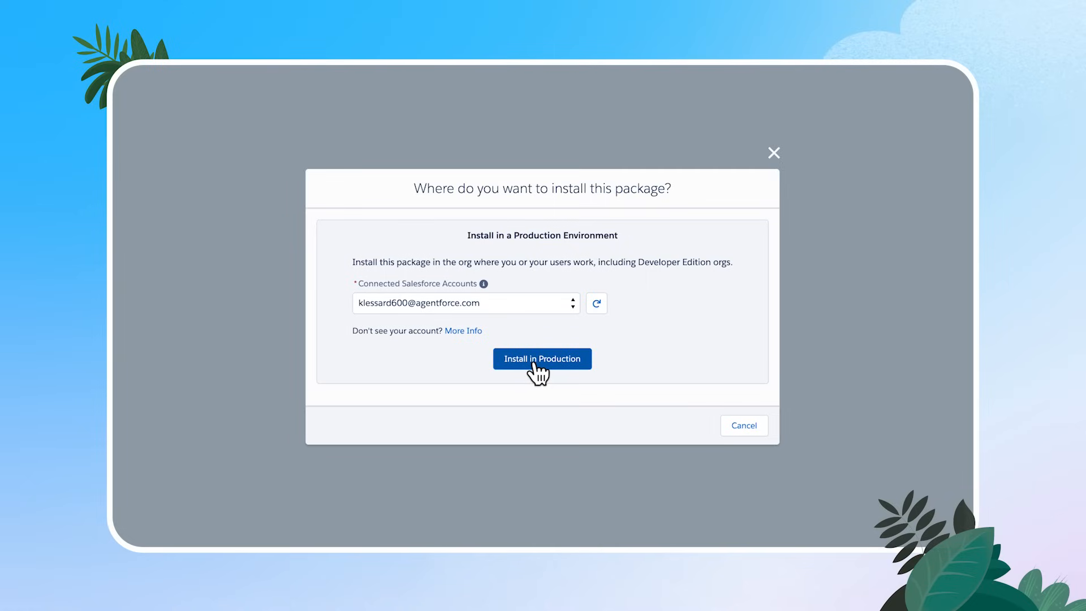
pyautogui.click(542, 359)
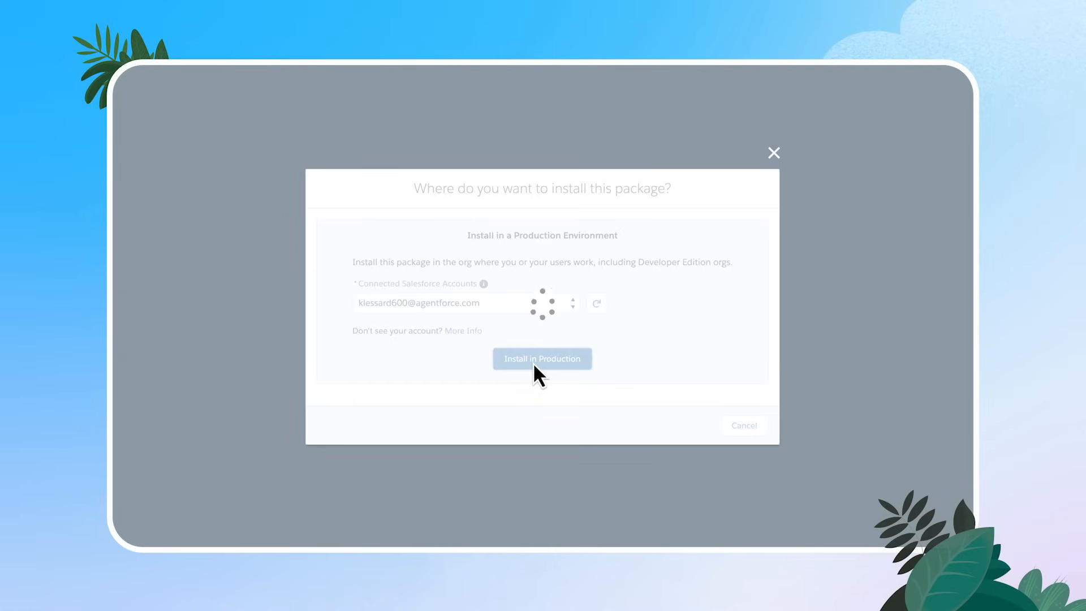
pyautogui.click(542, 359)
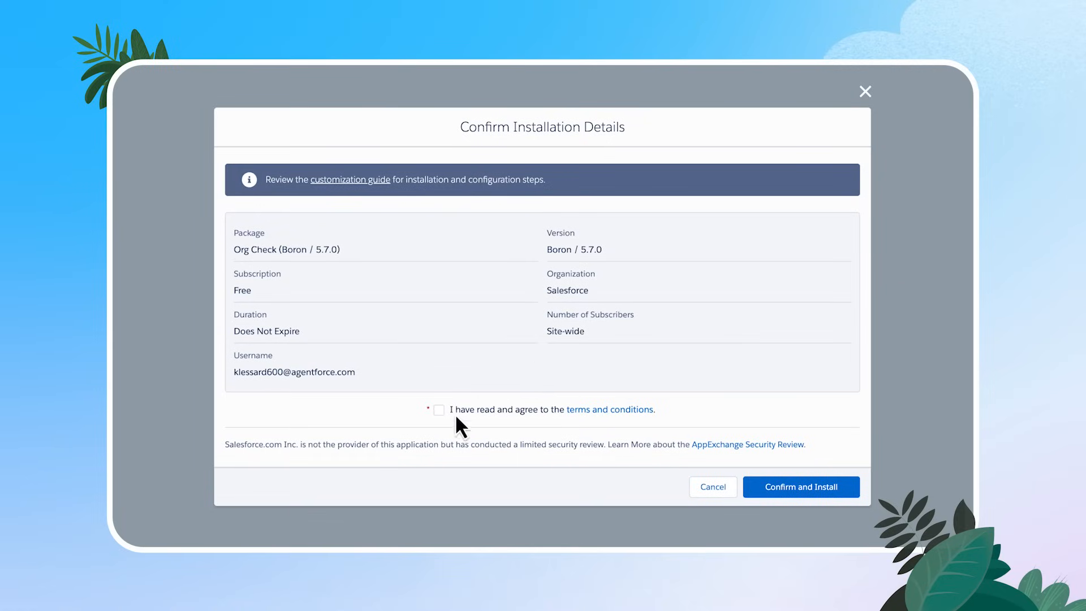
# Step: Accept the terms, confirm the install, and upgrade Org Check to 5.7 for admins only
pyautogui.click(438, 409)
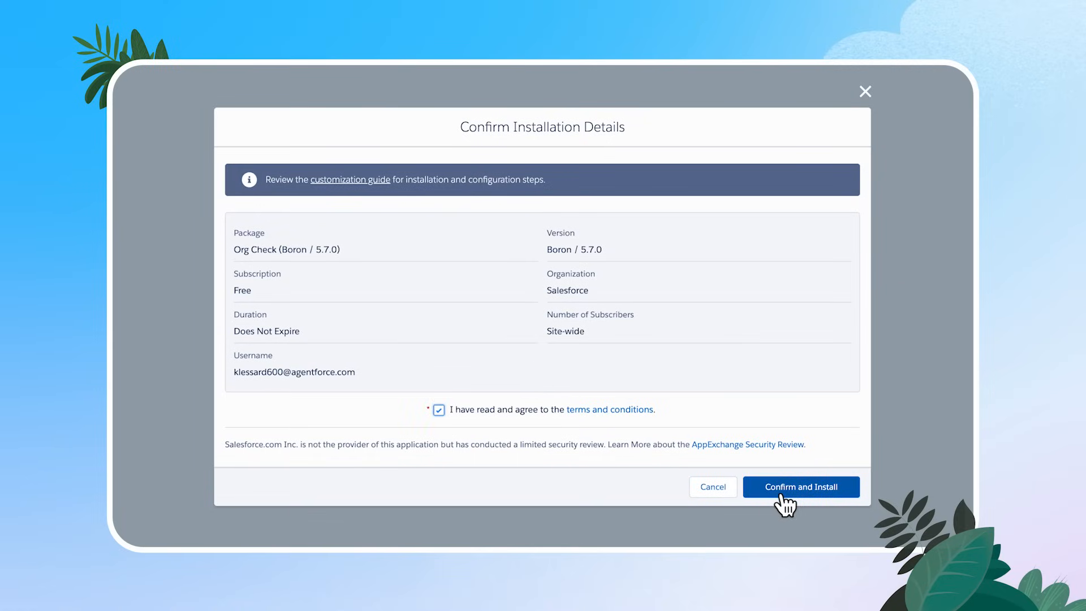
pyautogui.click(801, 488)
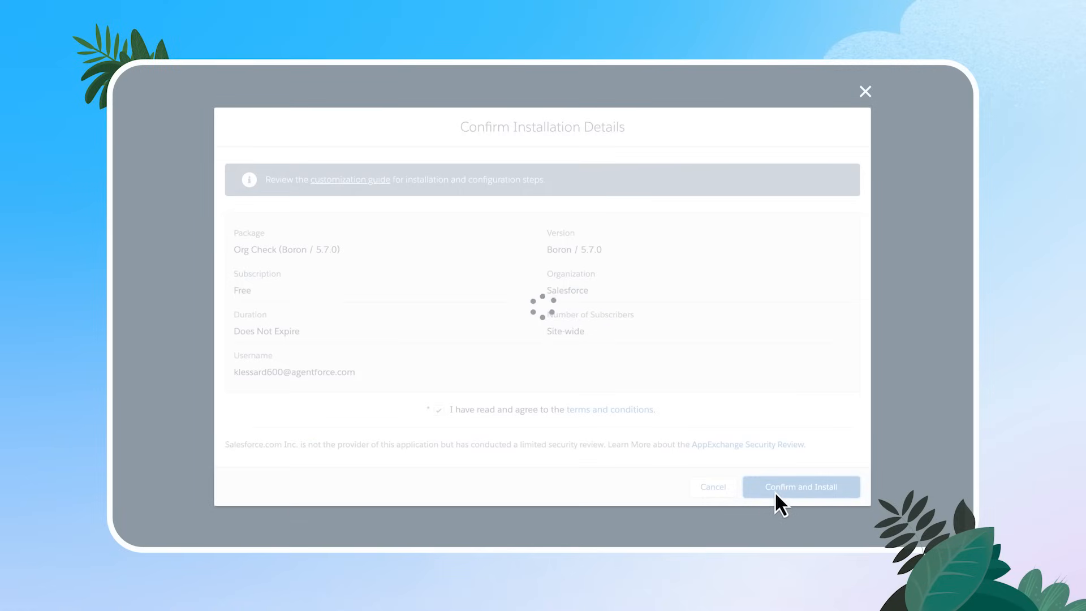
pyautogui.click(800, 486)
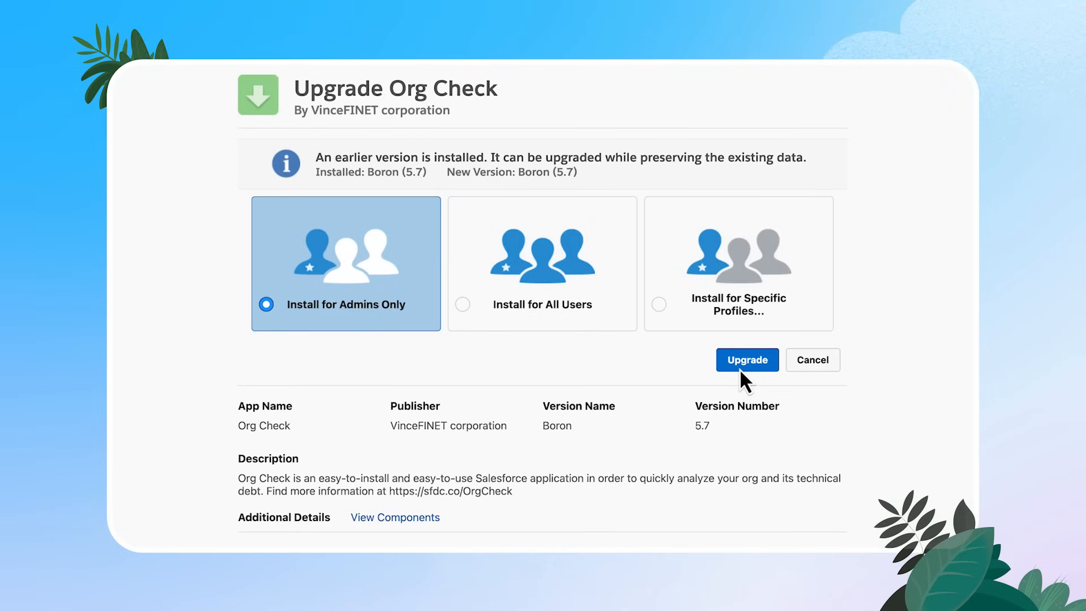
pyautogui.moveTo(752, 374)
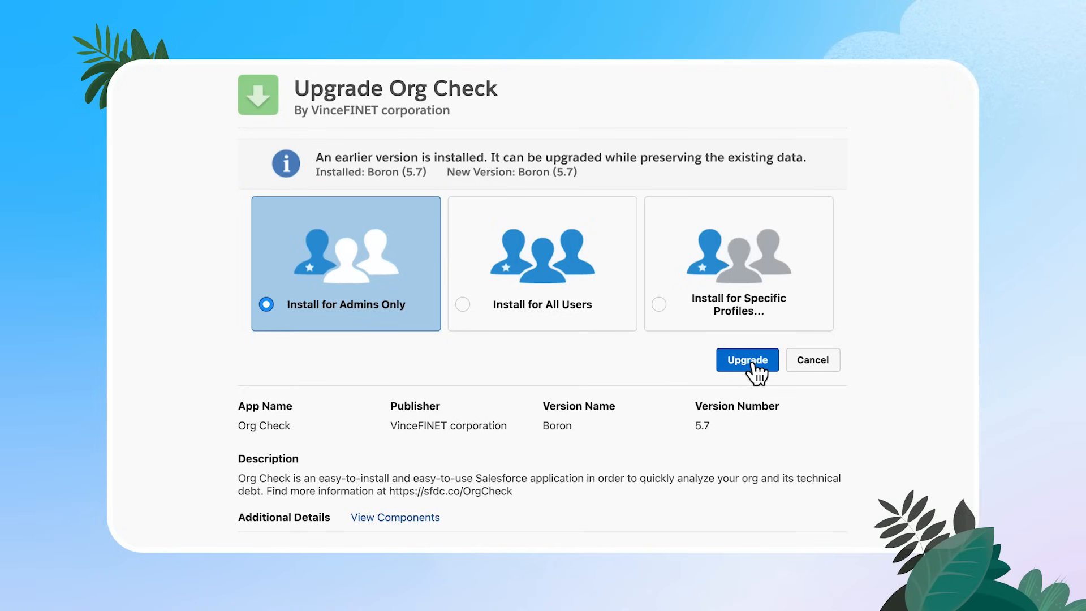
pyautogui.click(747, 360)
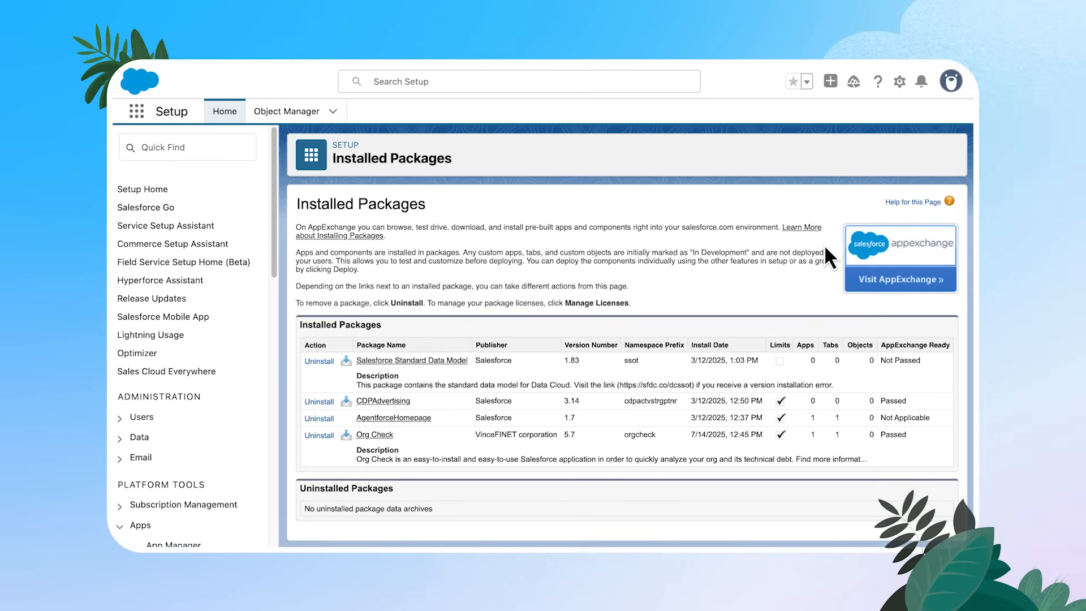
pyautogui.moveTo(828, 257)
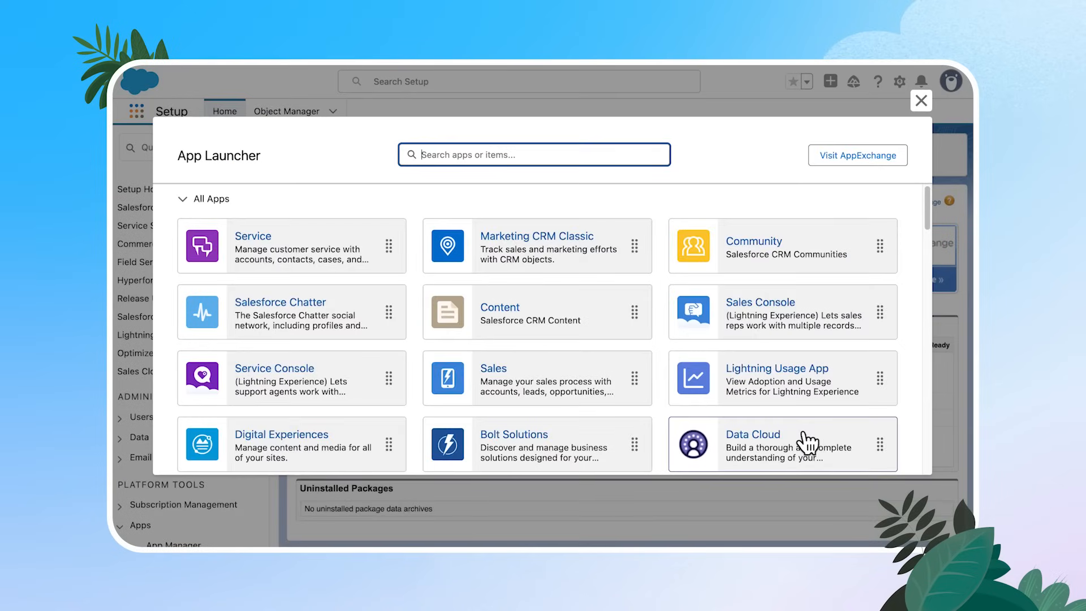
# Step: Launch Org Check from the App Launcher and apply Account as the SObject filter
pyautogui.scroll(-3)
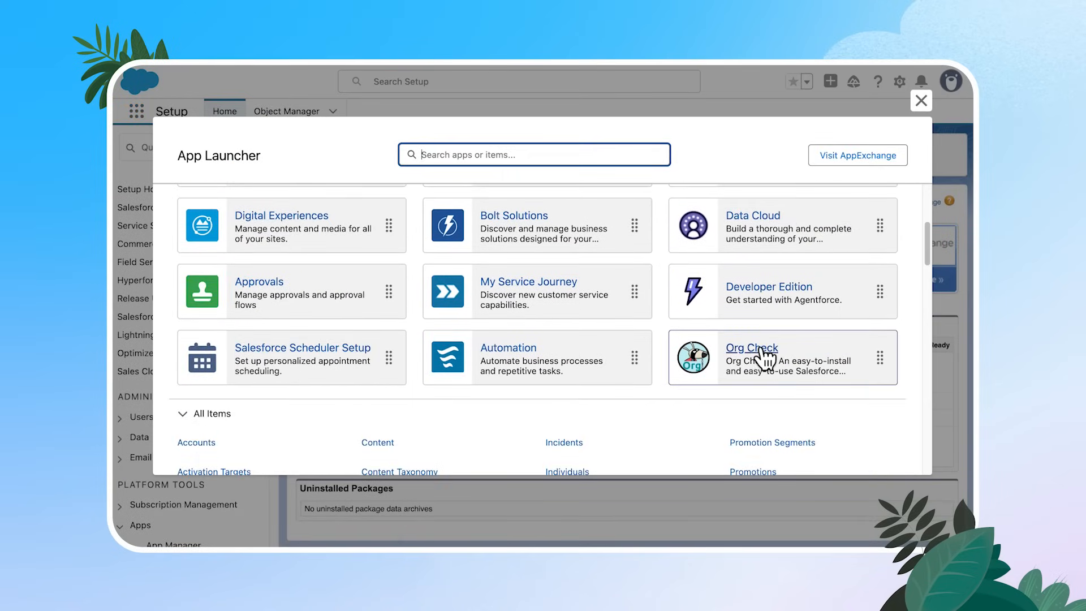
pyautogui.click(752, 348)
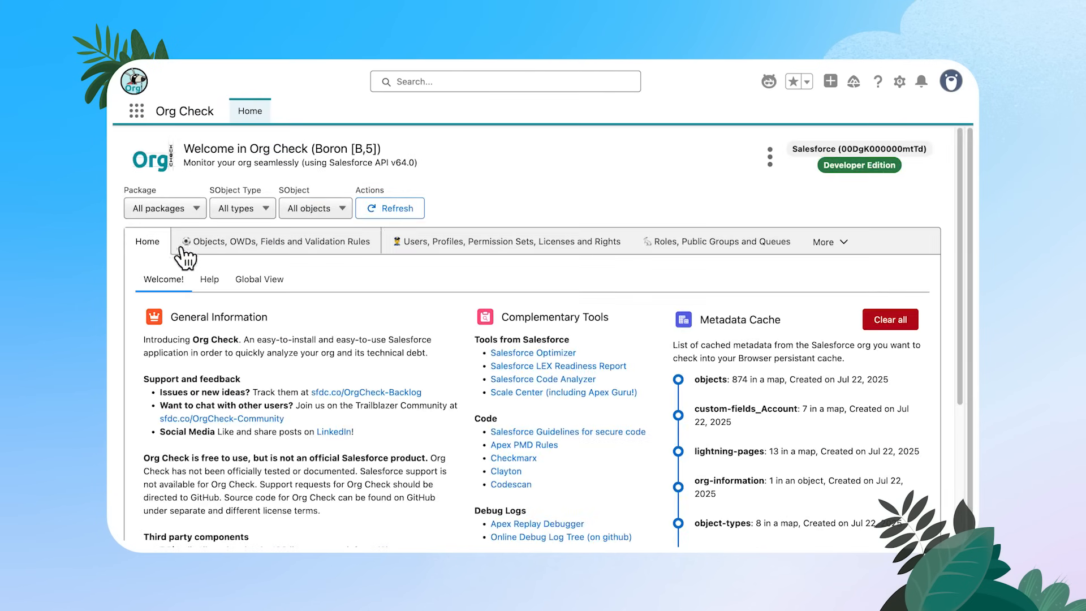
pyautogui.moveTo(435, 217)
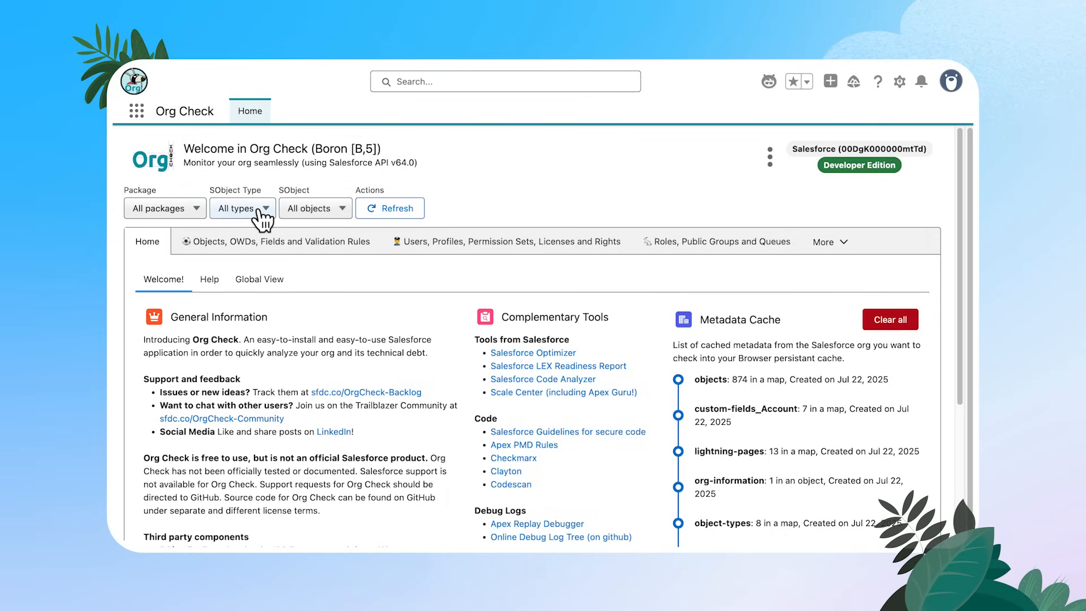
pyautogui.click(243, 208)
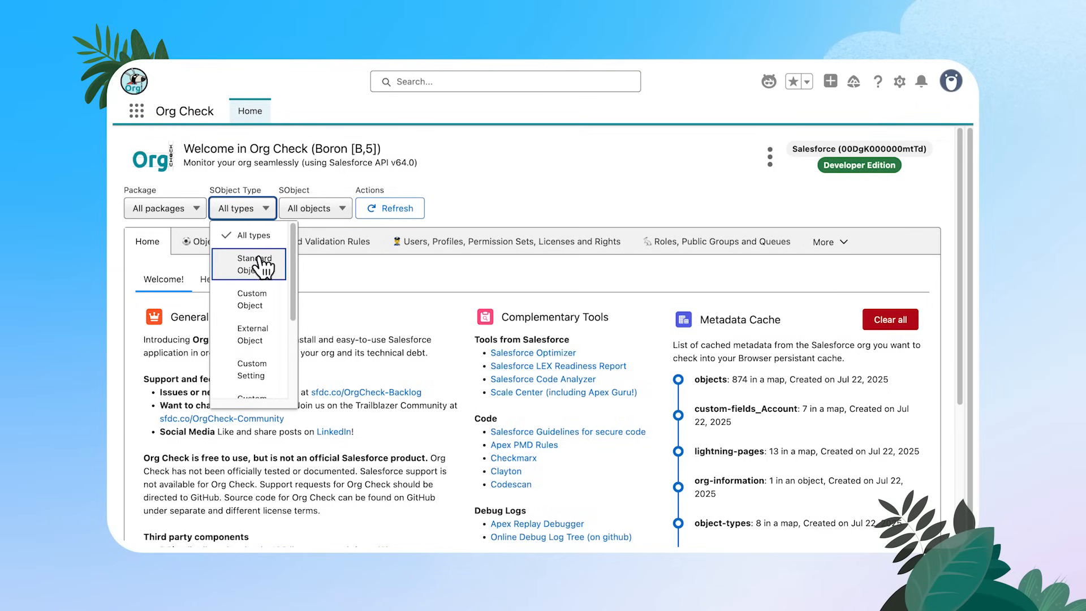
pyautogui.moveTo(253, 298)
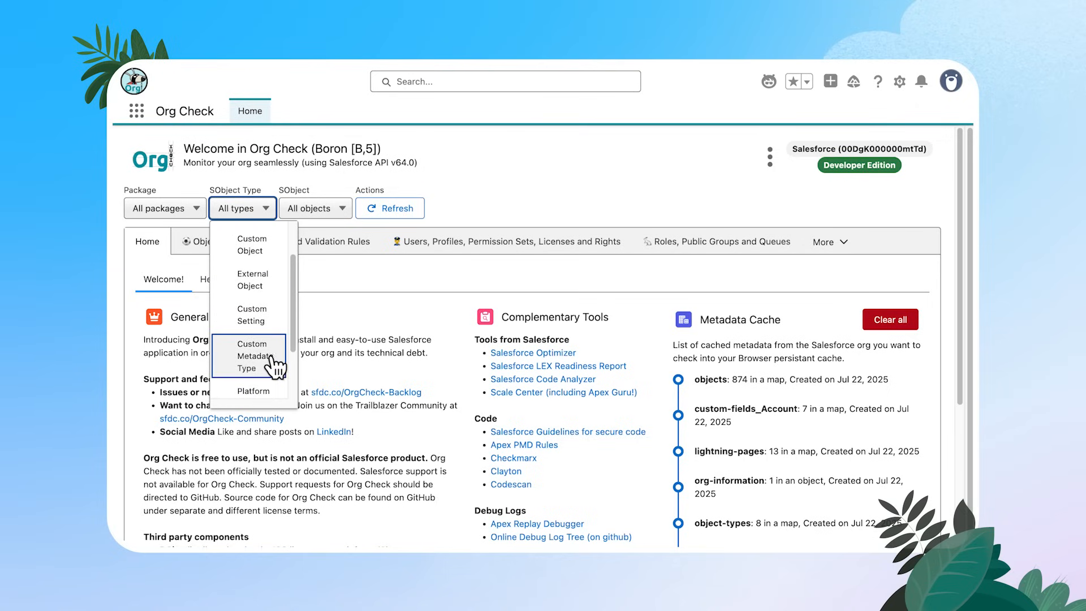
pyautogui.moveTo(483, 207)
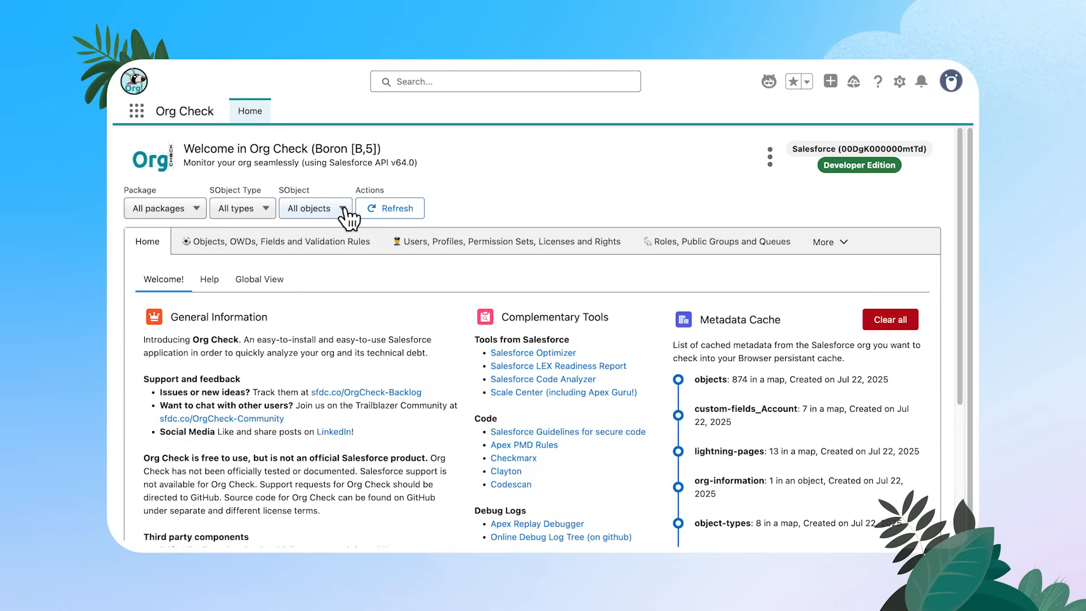
pyautogui.click(315, 207)
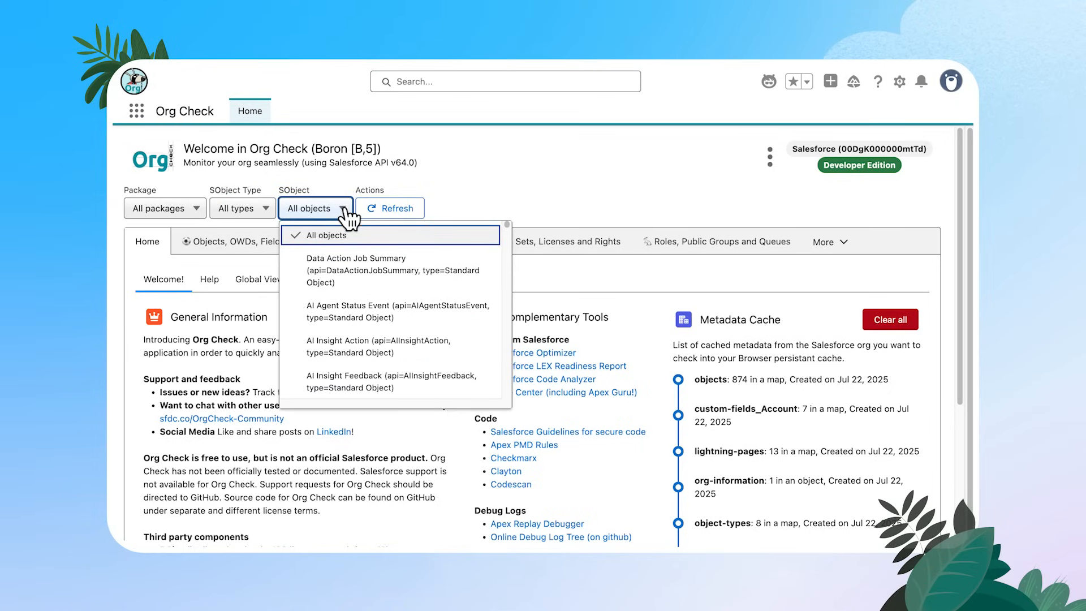
pyautogui.moveTo(364, 312)
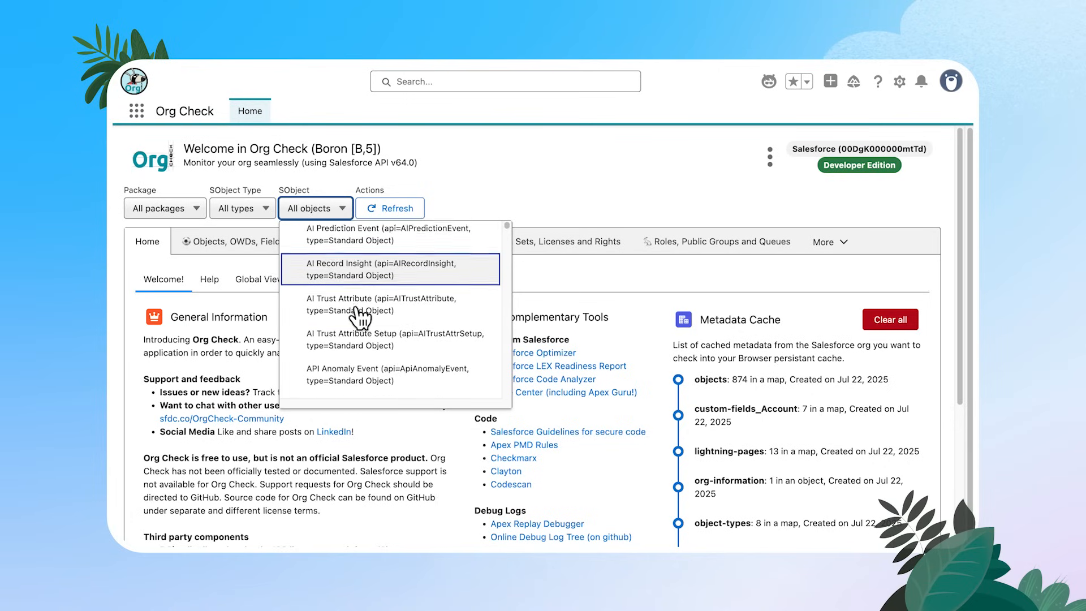
pyautogui.scroll(-3)
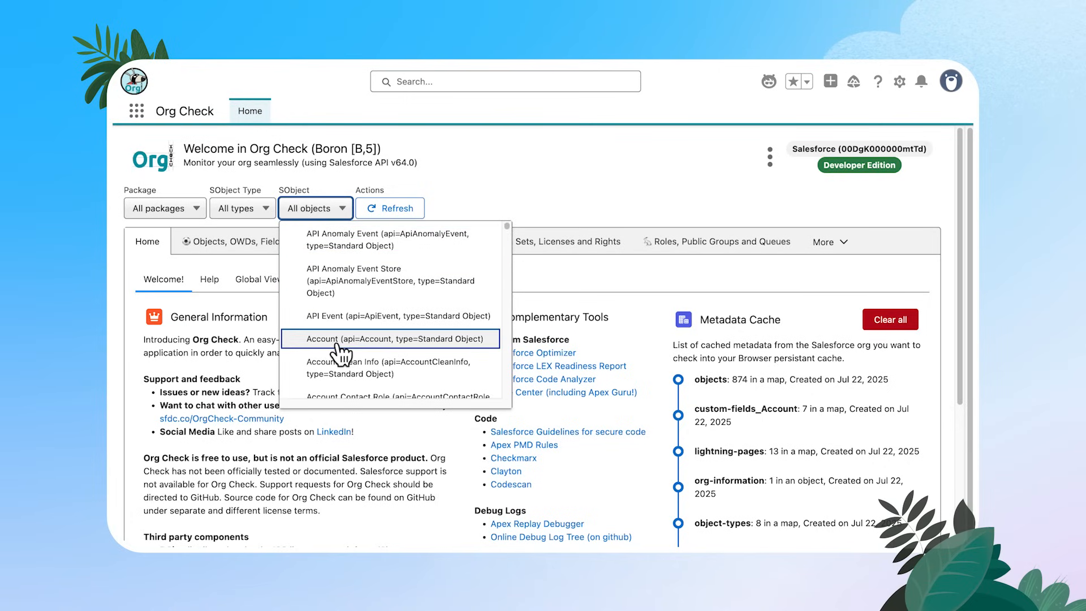
pyautogui.click(390, 339)
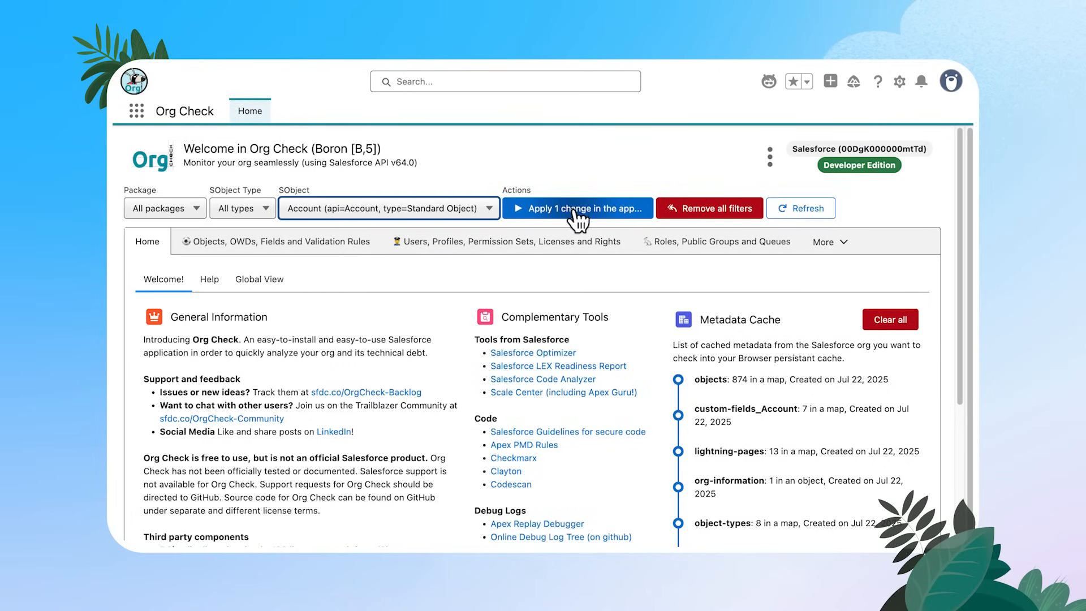
pyautogui.click(578, 207)
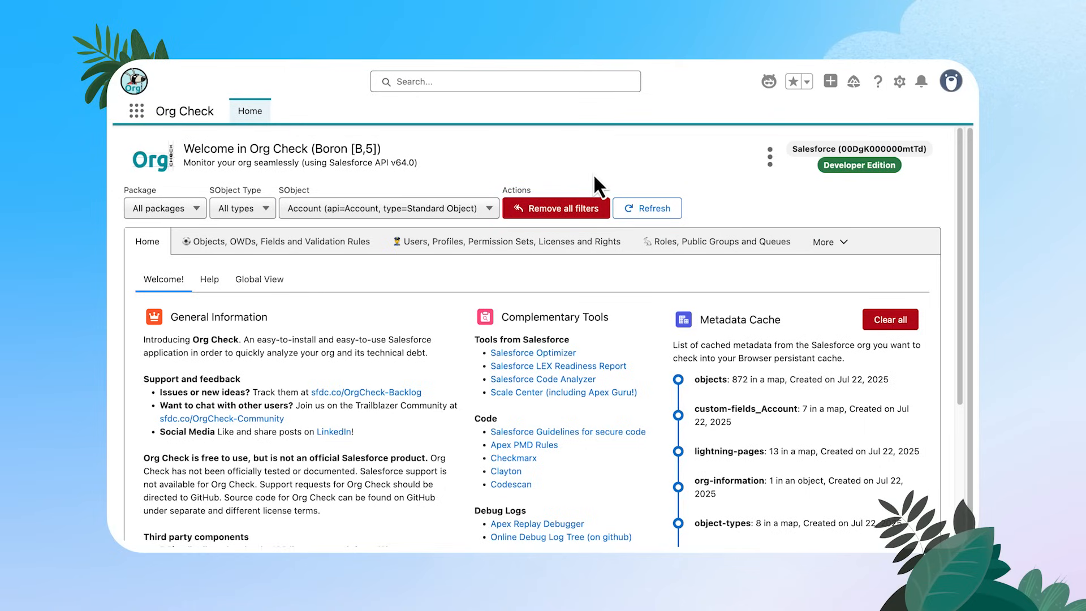
pyautogui.moveTo(240, 270)
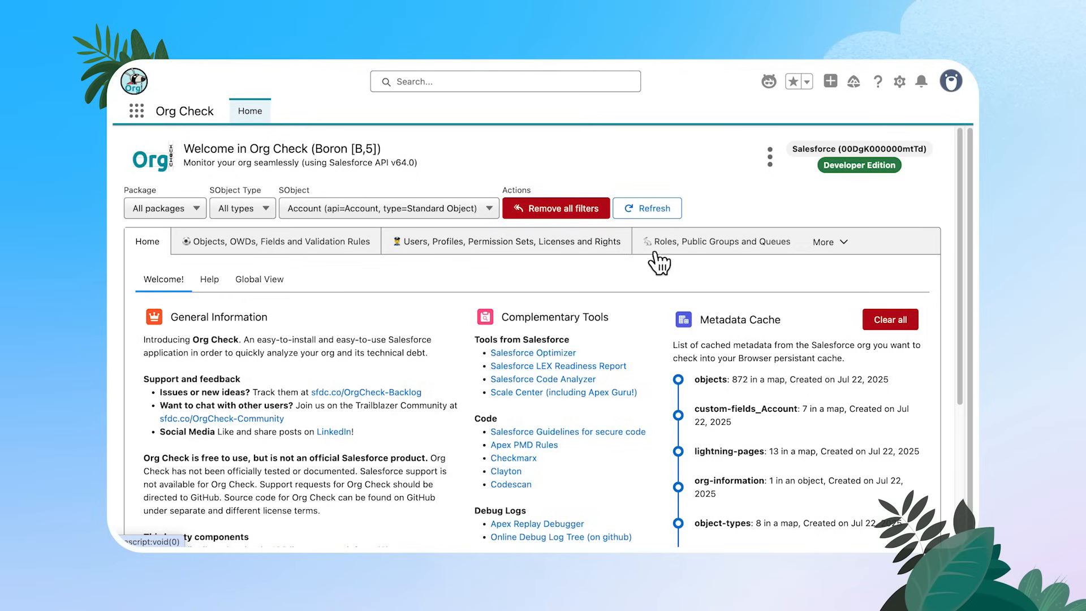
pyautogui.moveTo(320, 262)
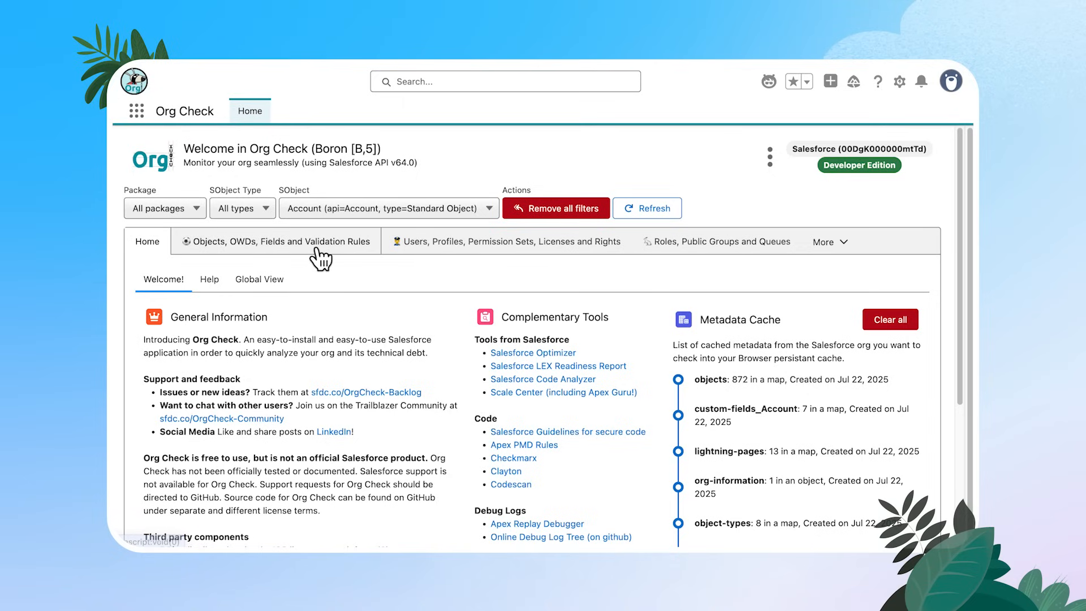
pyautogui.moveTo(318, 260)
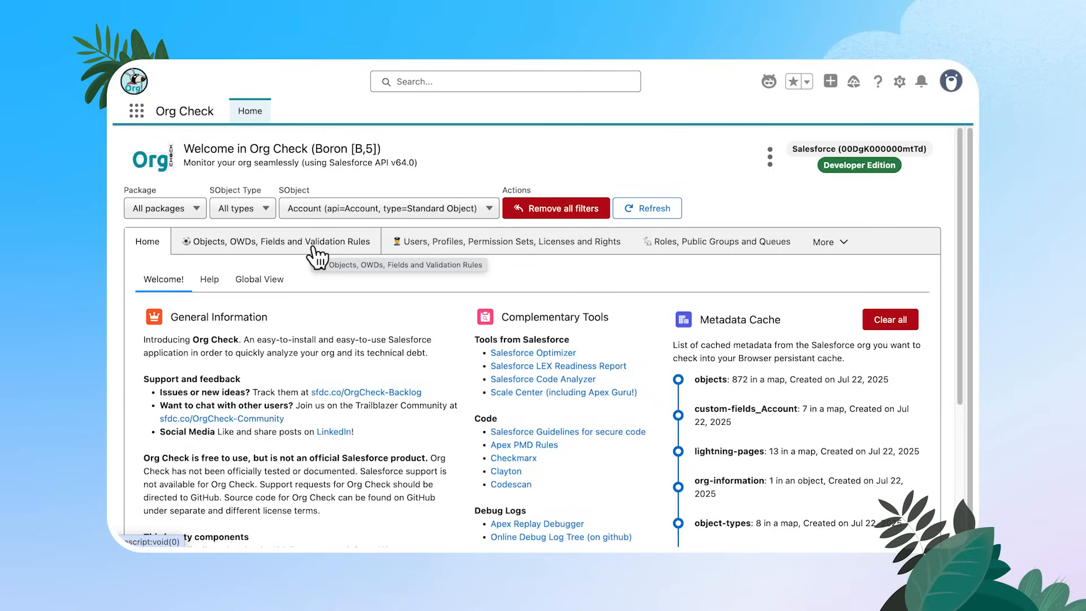
# Step: Switch Org Check to the Objects, OWDs, Fields and Validation Rules tab
pyautogui.click(277, 241)
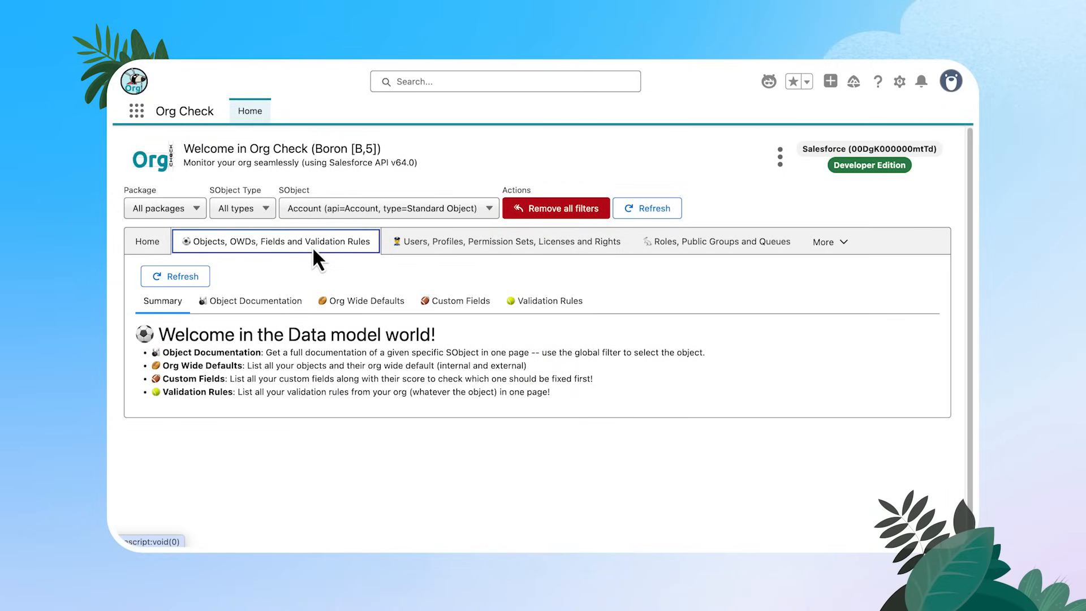
pyautogui.moveTo(311, 265)
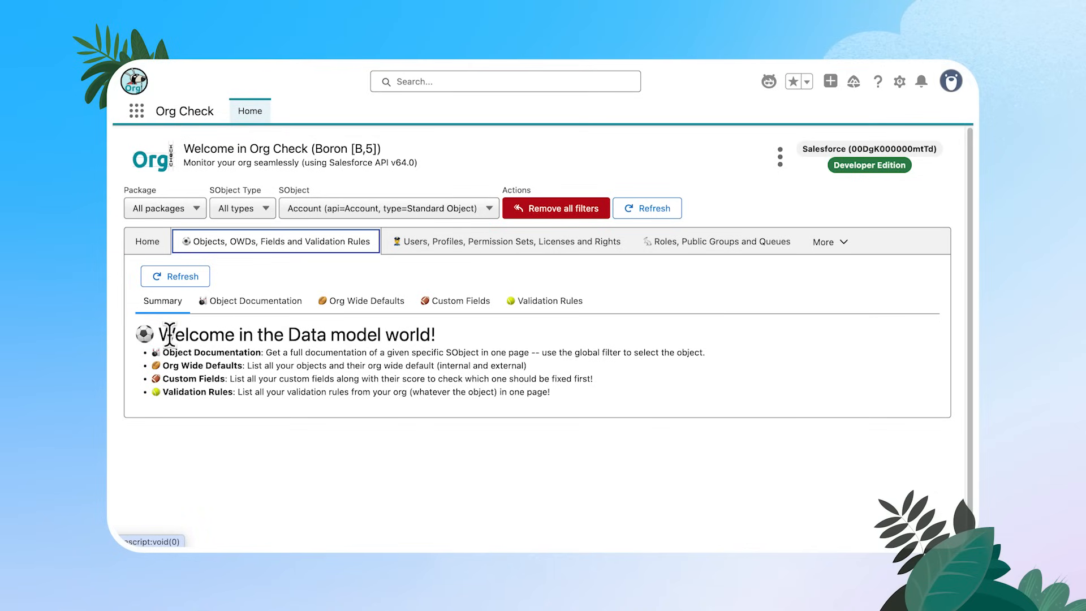
pyautogui.moveTo(310, 352)
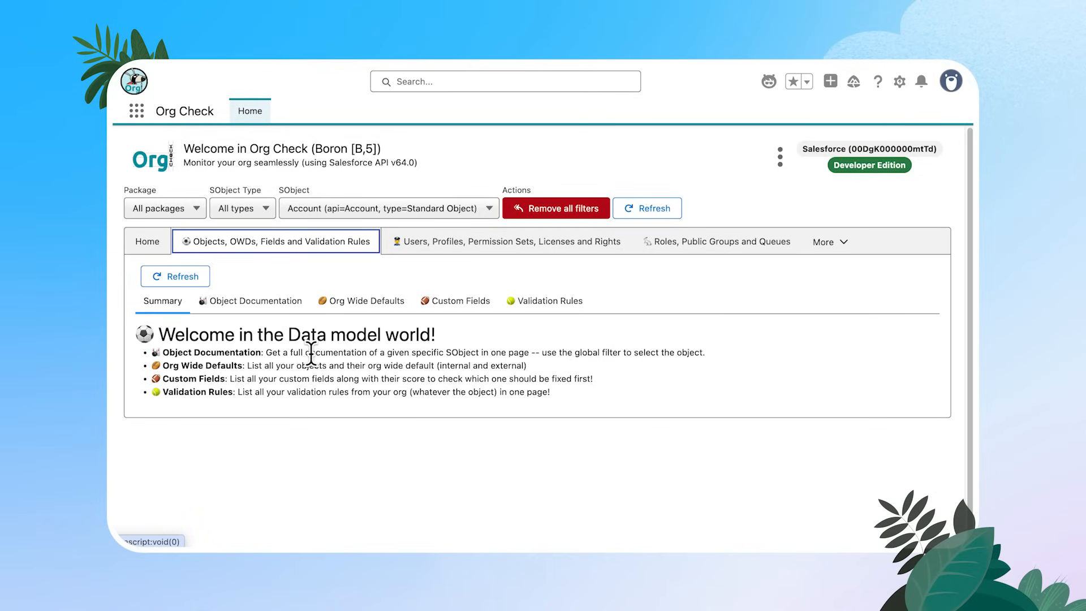
pyautogui.moveTo(615, 314)
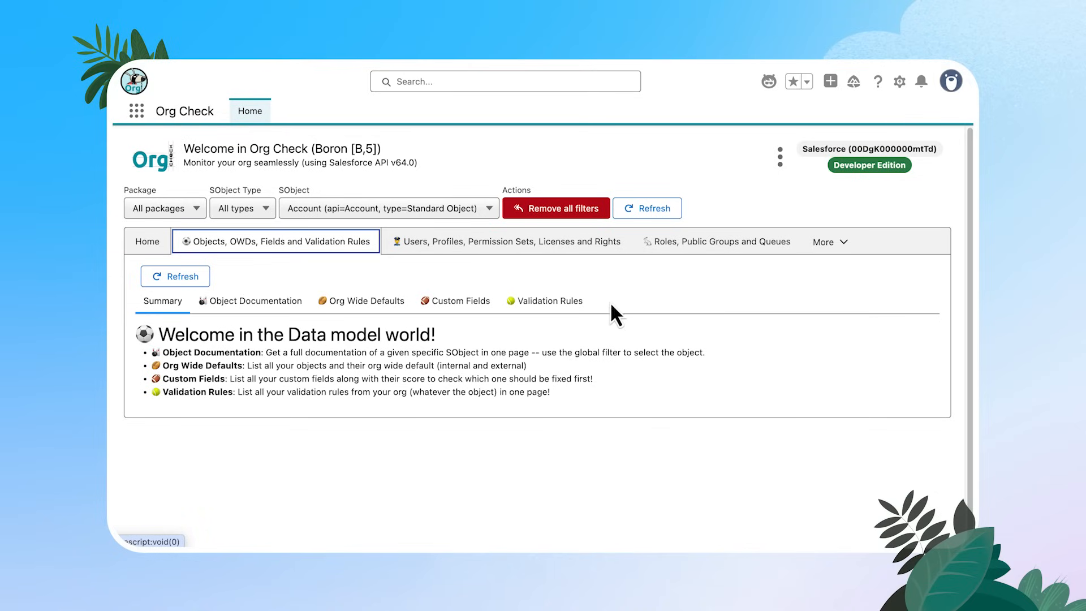
pyautogui.moveTo(258, 284)
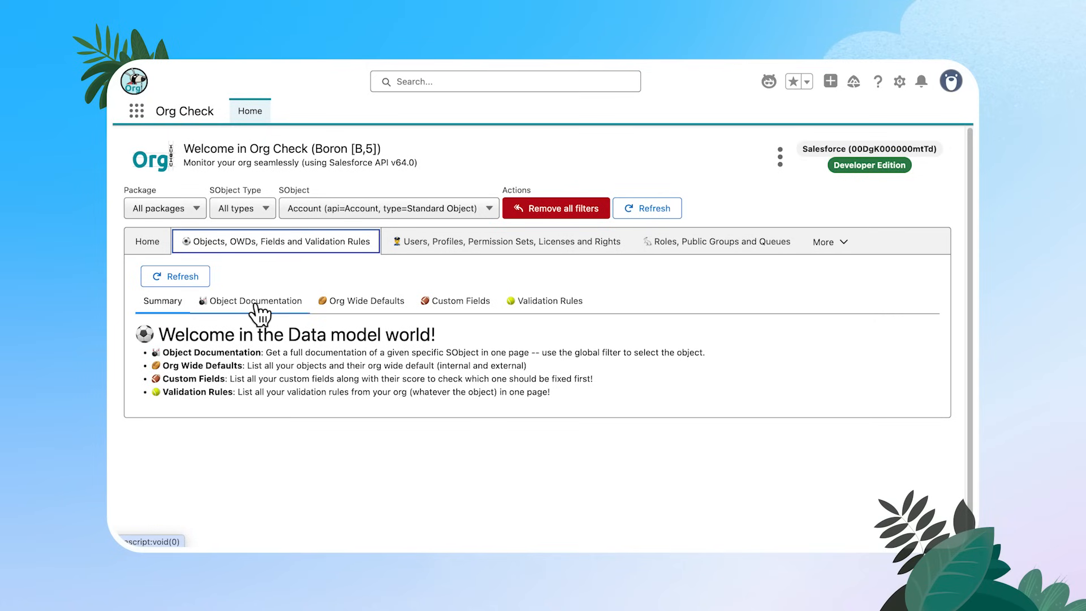
# Step: Open Account's documentation and scroll past Page Layouts, Limits and Web Links to Custom Fields
pyautogui.click(256, 300)
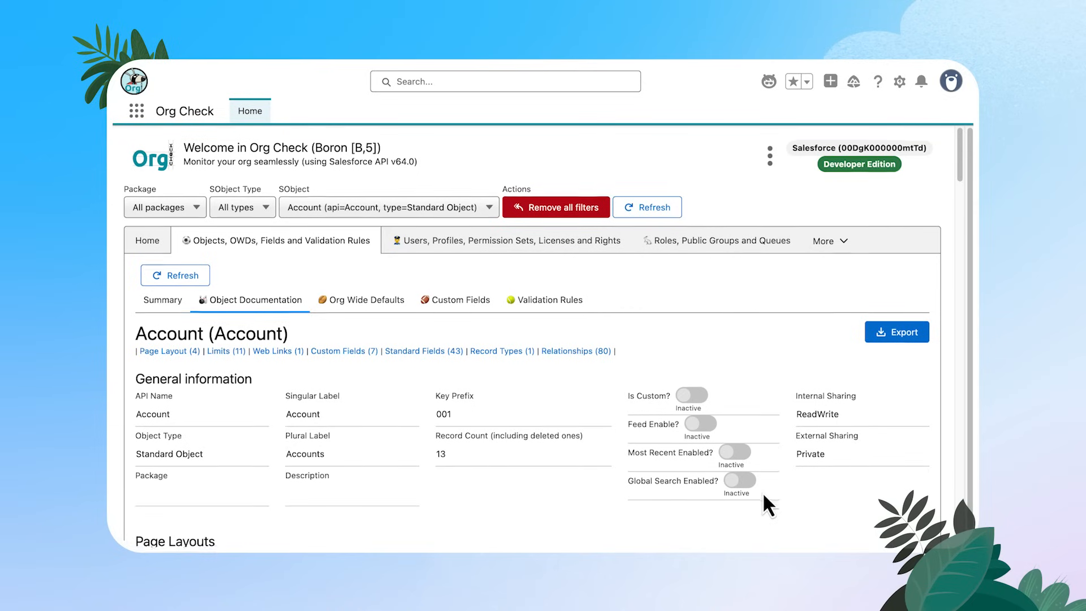
pyautogui.scroll(-3)
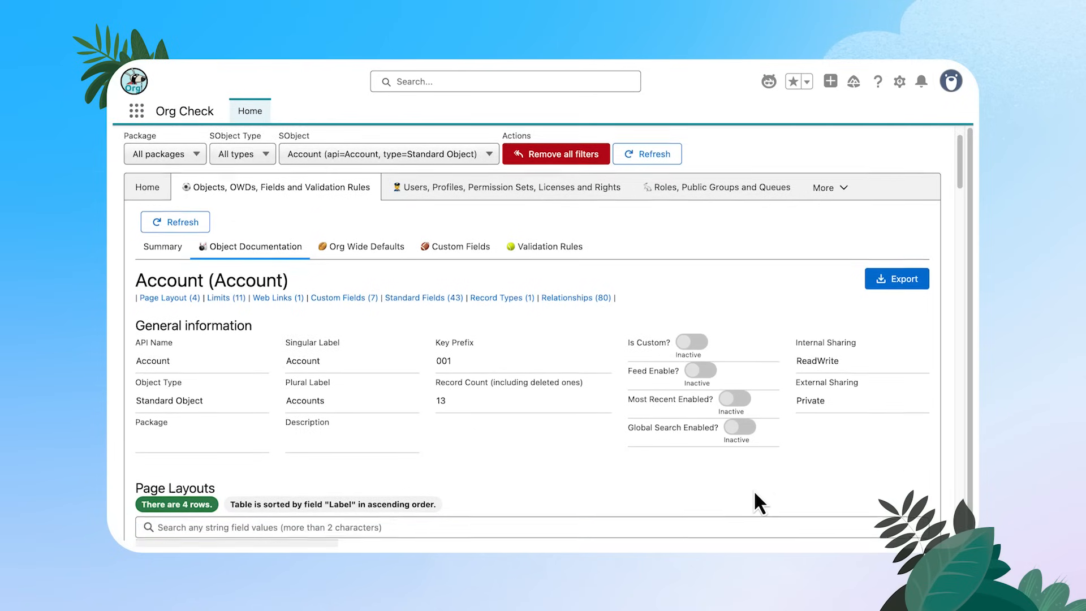
pyautogui.scroll(-3)
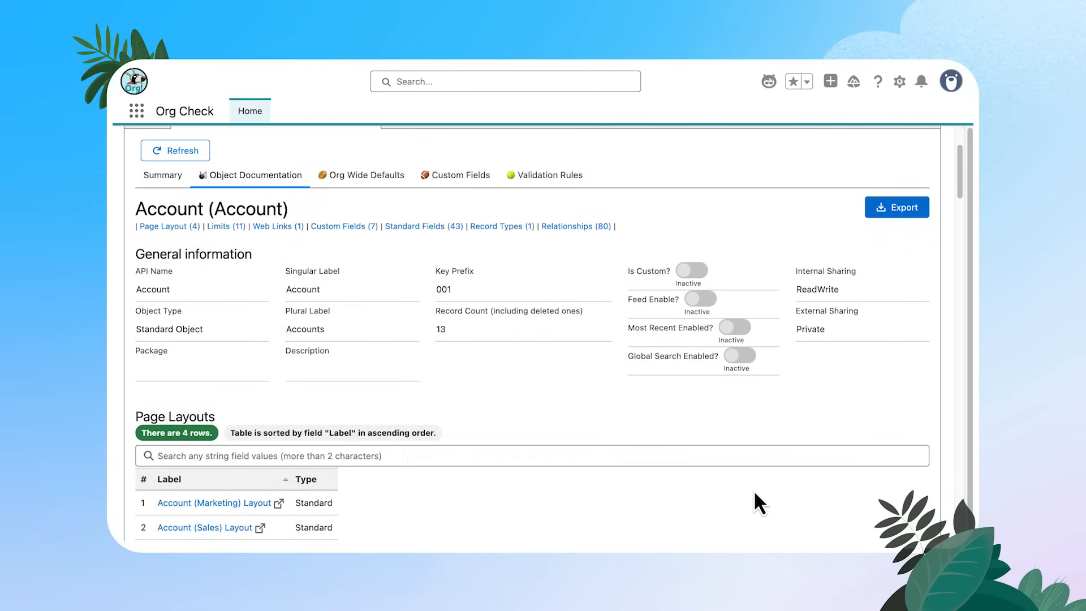
pyautogui.scroll(-3)
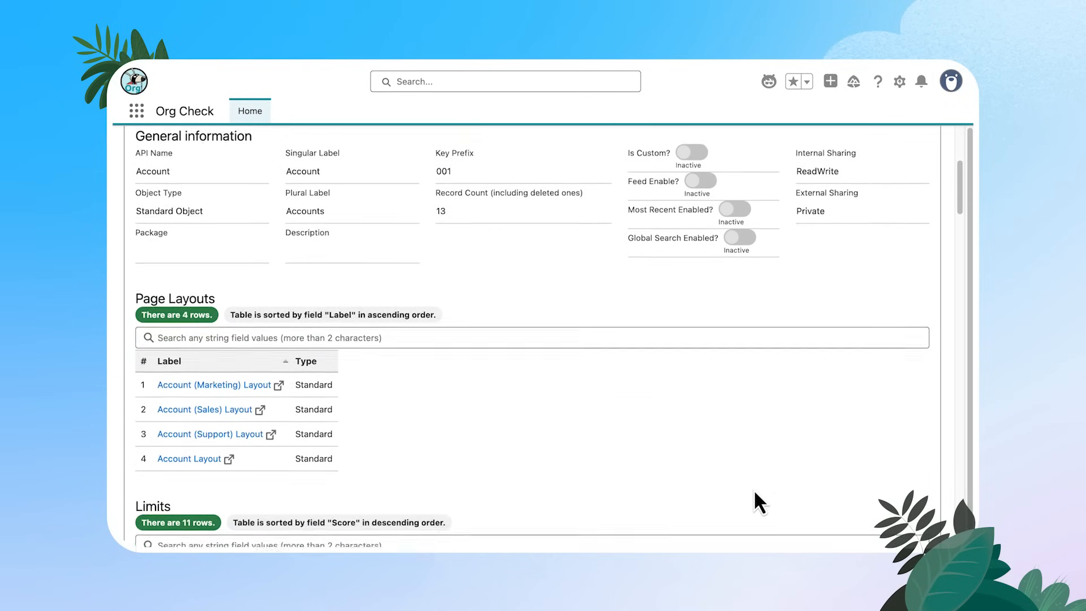
pyautogui.scroll(-3)
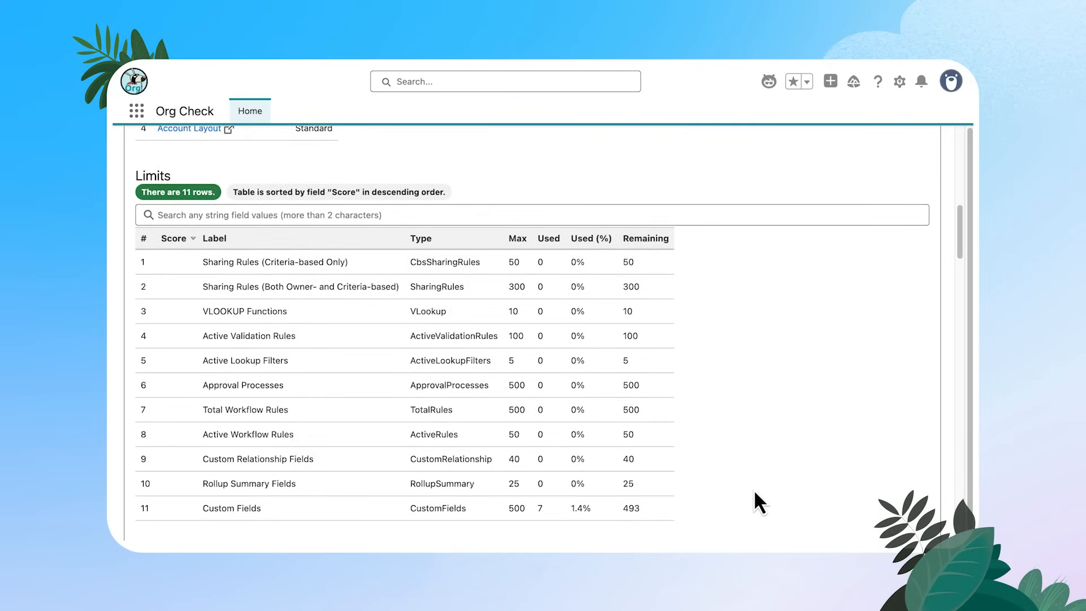
pyautogui.scroll(-3)
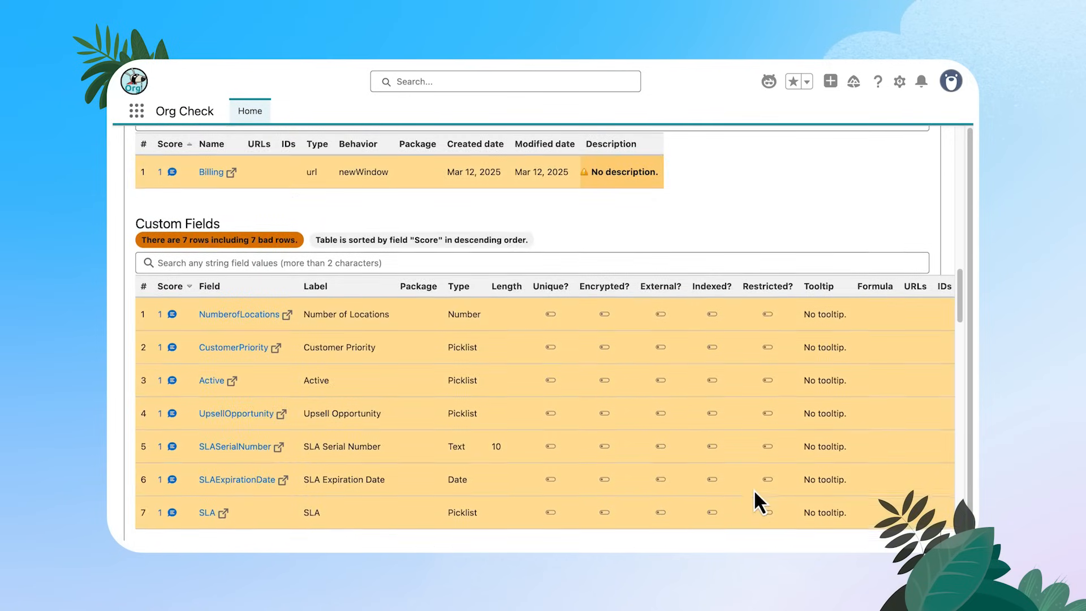
pyautogui.scroll(-3)
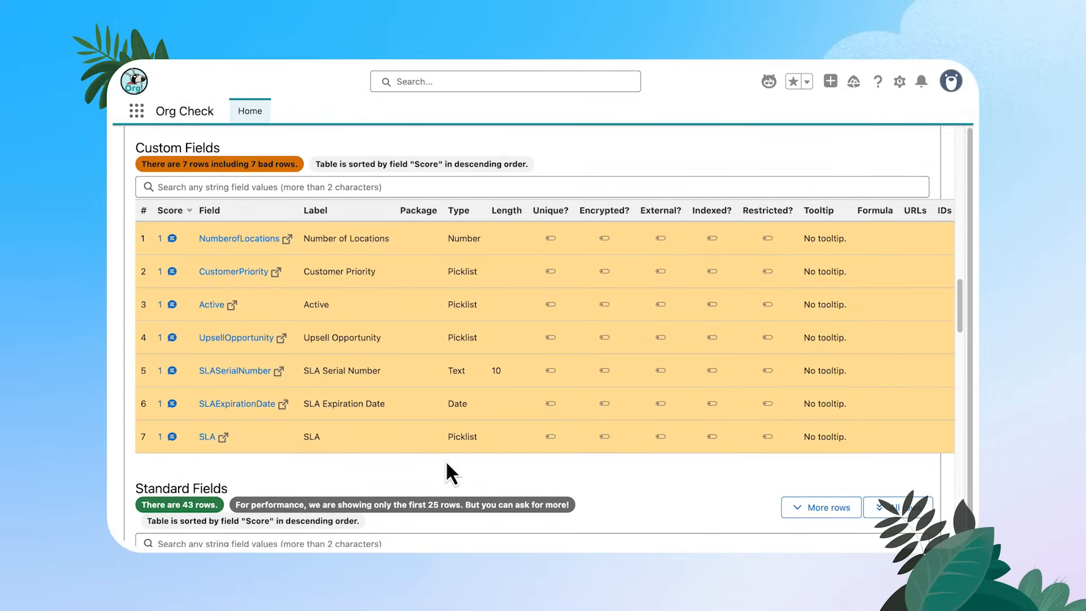
pyautogui.scroll(-3)
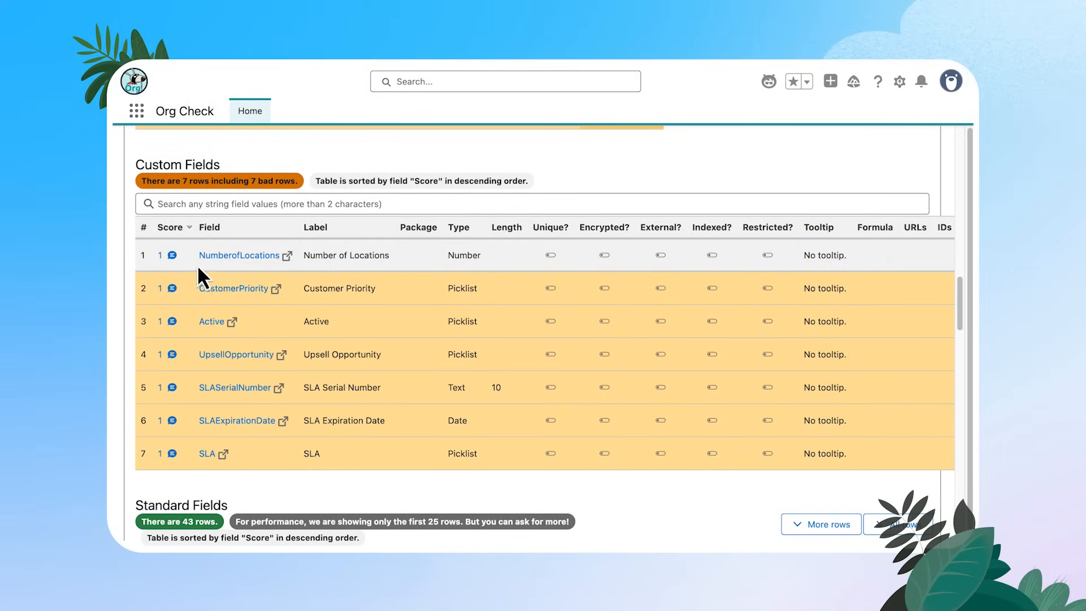
pyautogui.moveTo(176, 255)
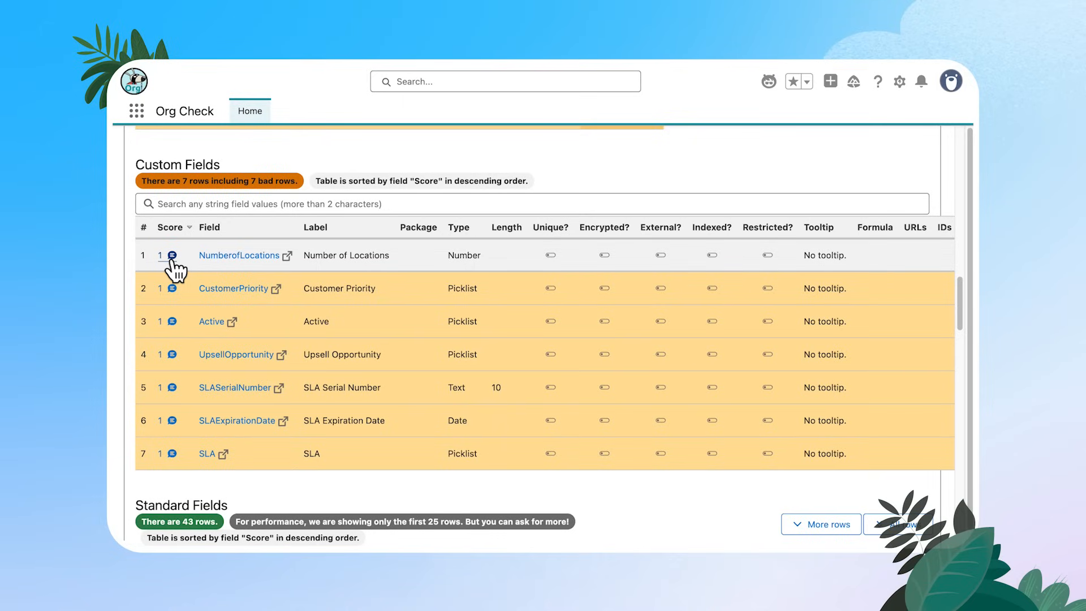
# Step: Read why NumberofLocations scores 1 (missing description), then close the explanation popup
pyautogui.click(166, 255)
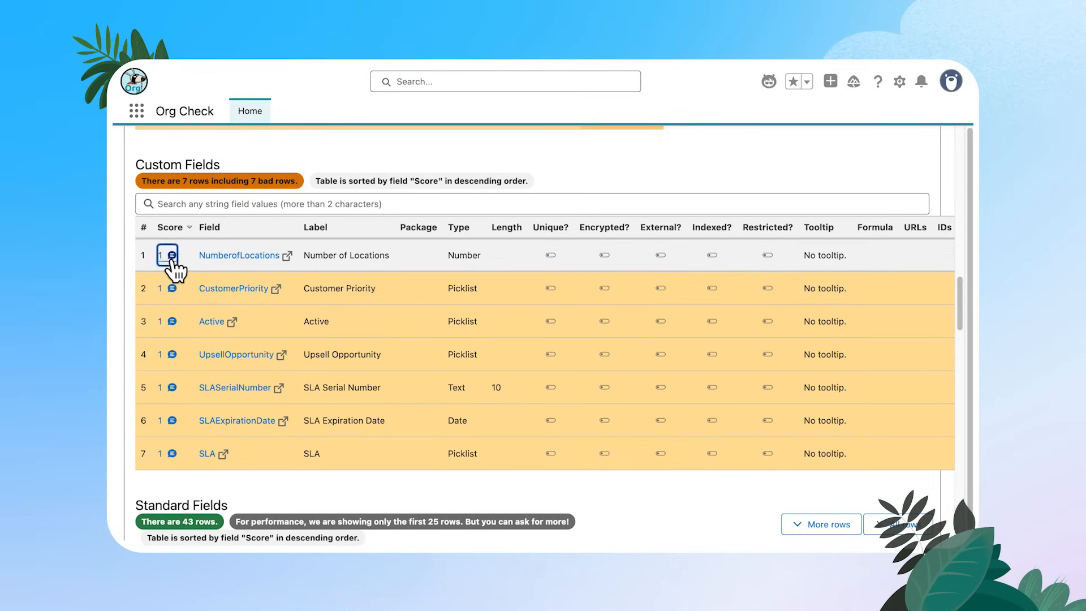
pyautogui.click(167, 255)
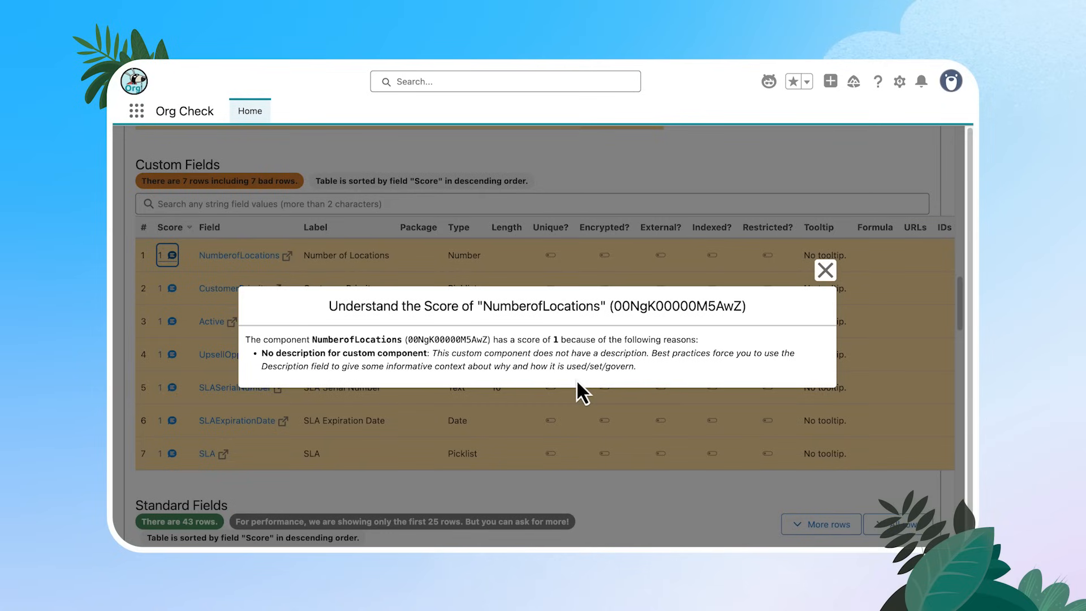
pyautogui.click(825, 271)
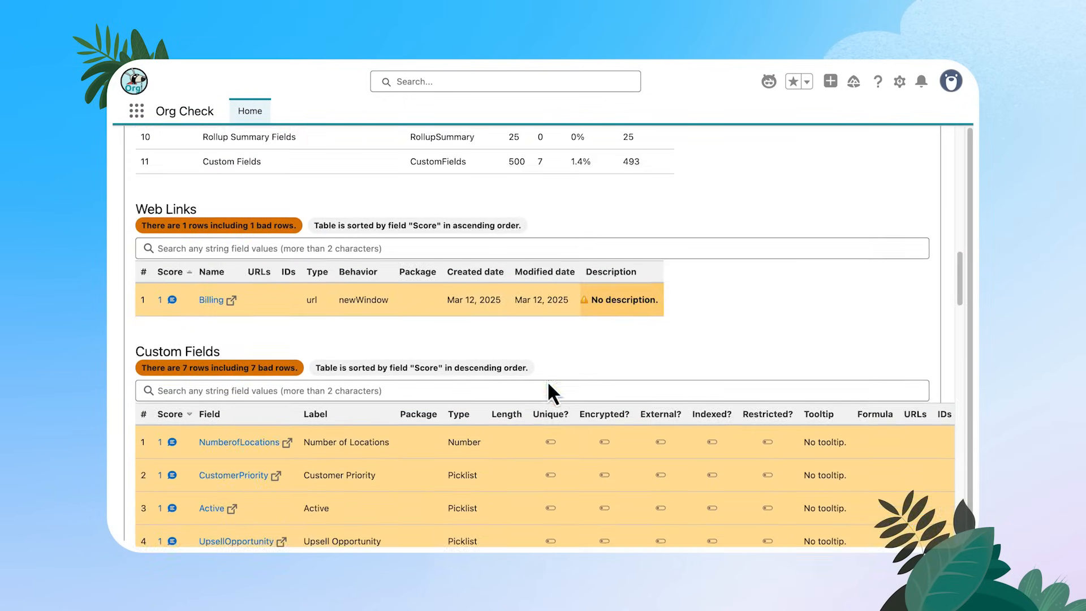
pyautogui.scroll(-3)
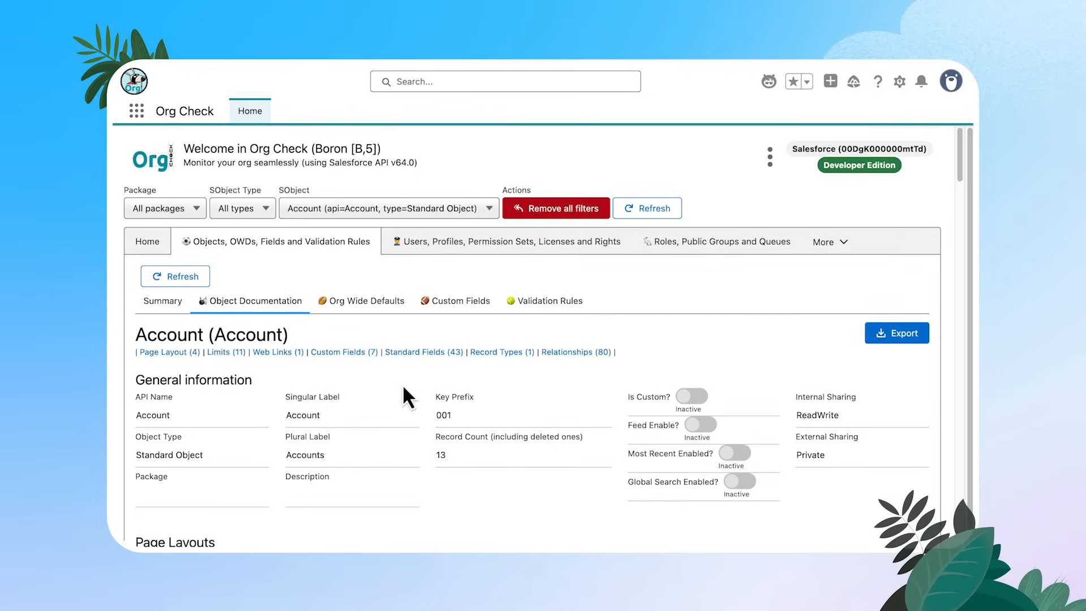
# Step: View the Org Wide Defaults and Custom Fields sub-tabs, then Account's empty Validation Rules
pyautogui.click(366, 301)
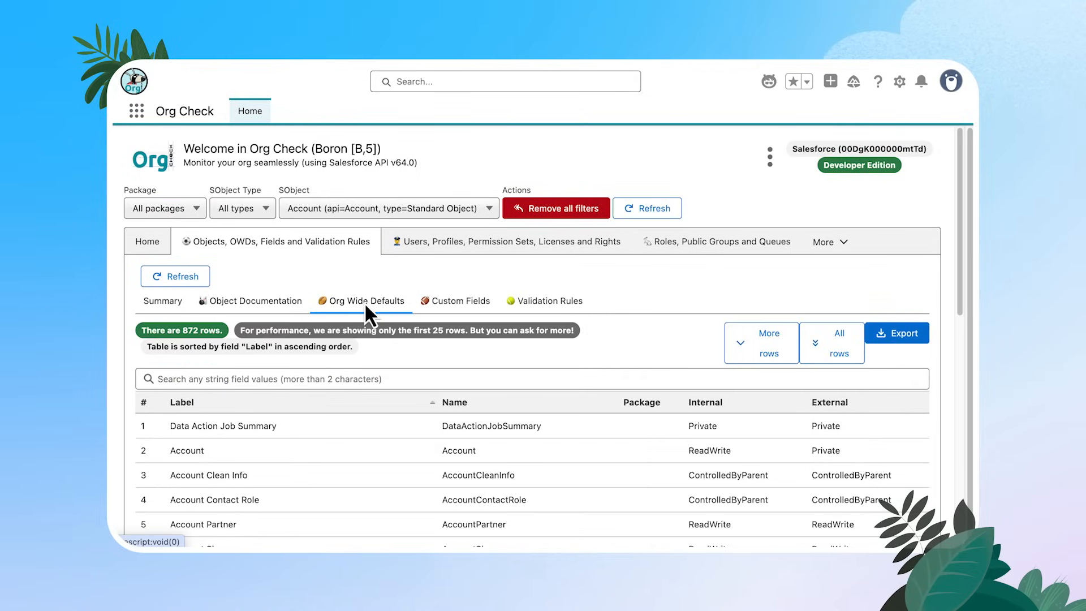
pyautogui.click(461, 301)
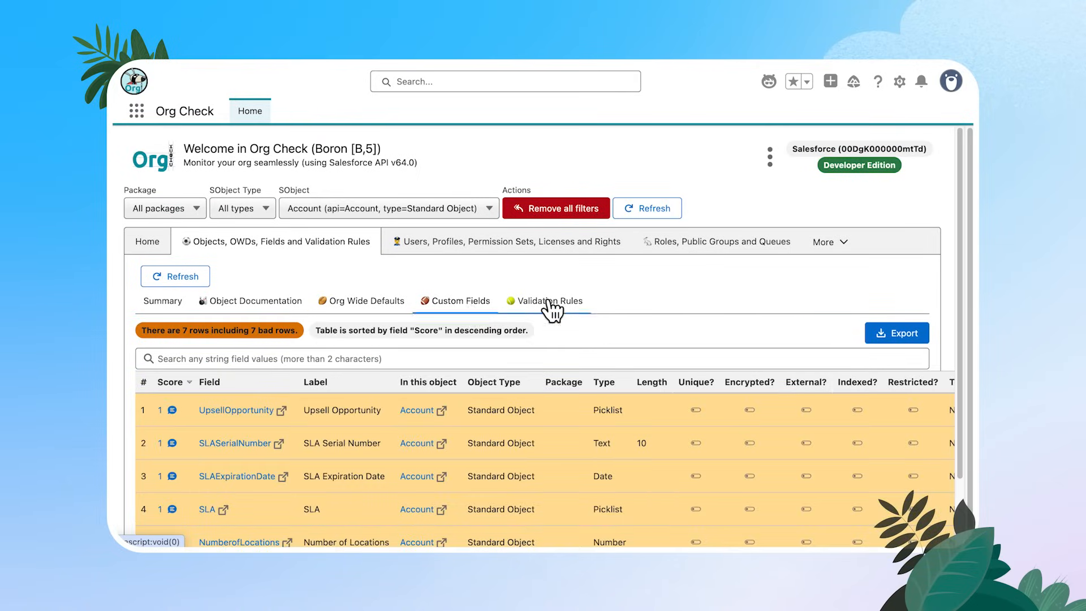
pyautogui.click(551, 301)
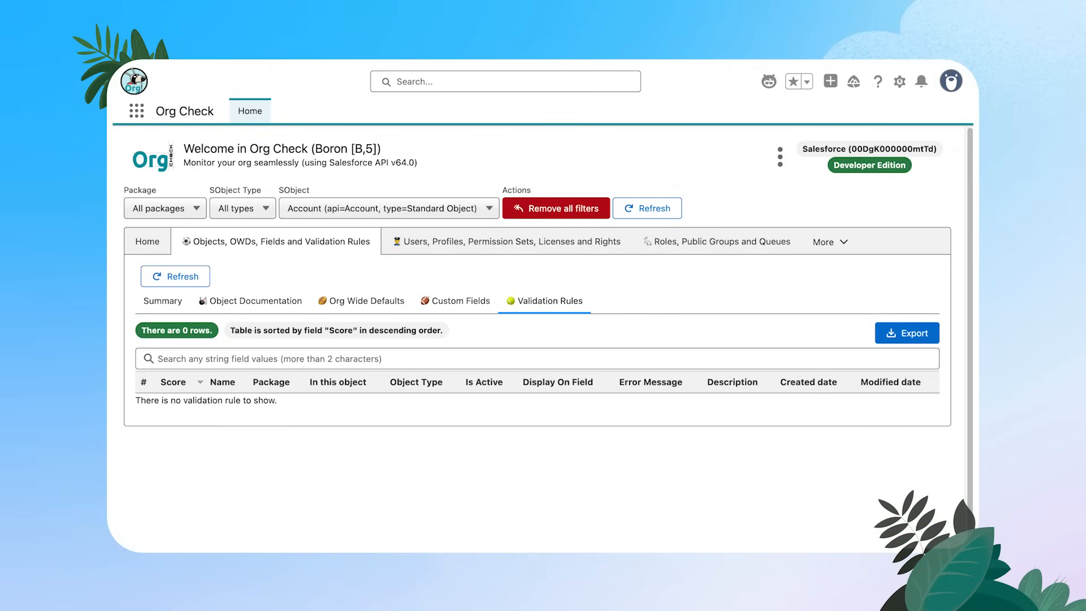
pyautogui.moveTo(537, 258)
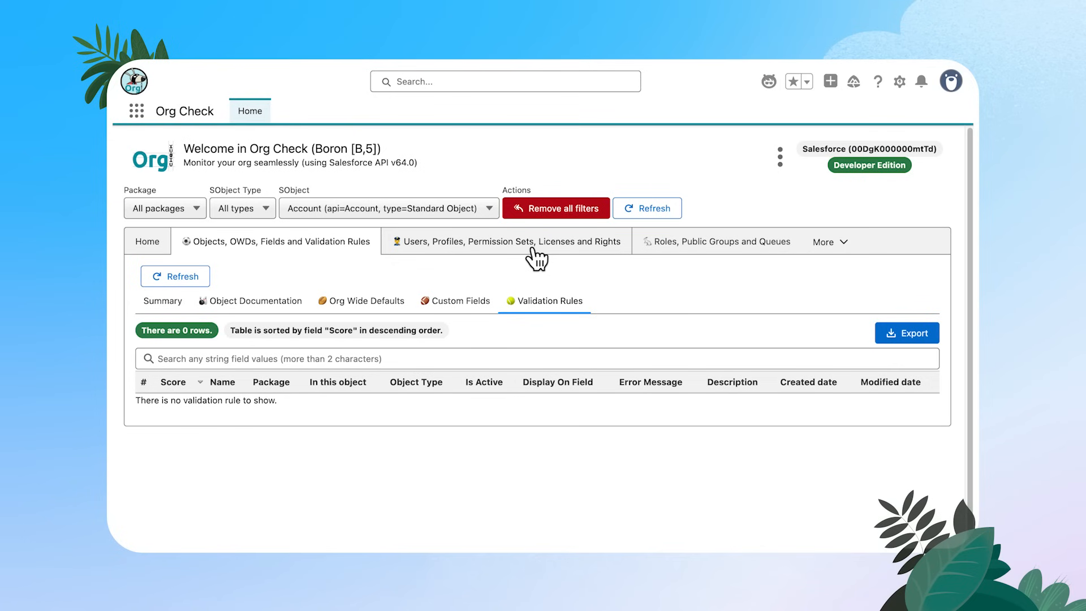
# Step: Open Org Check's Users, Profiles, Permission Sets, Licenses and Rights section and its More menu
pyautogui.click(506, 241)
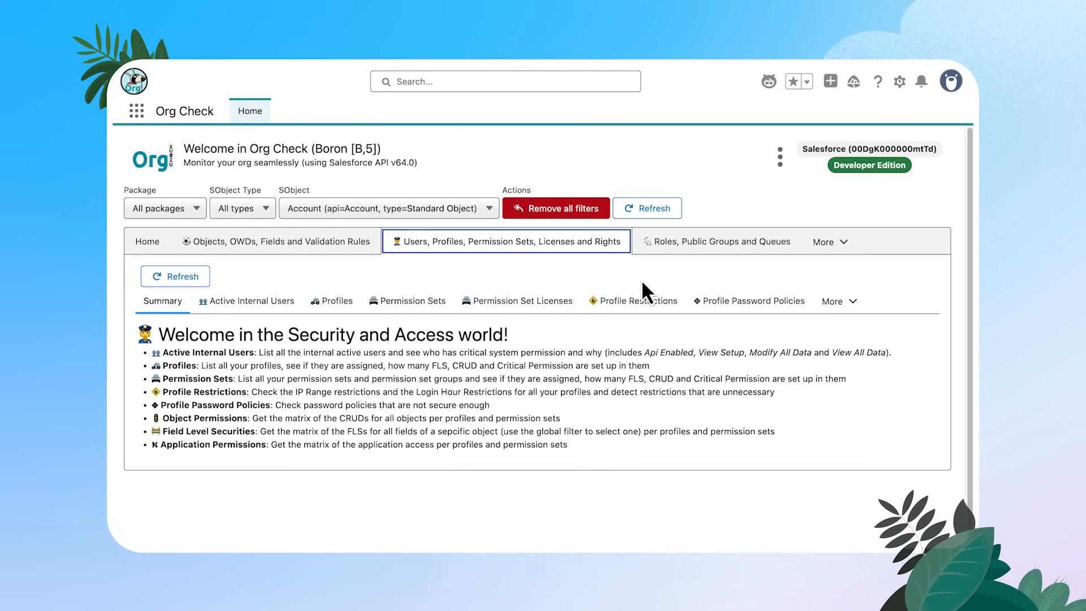
pyautogui.moveTo(634, 286)
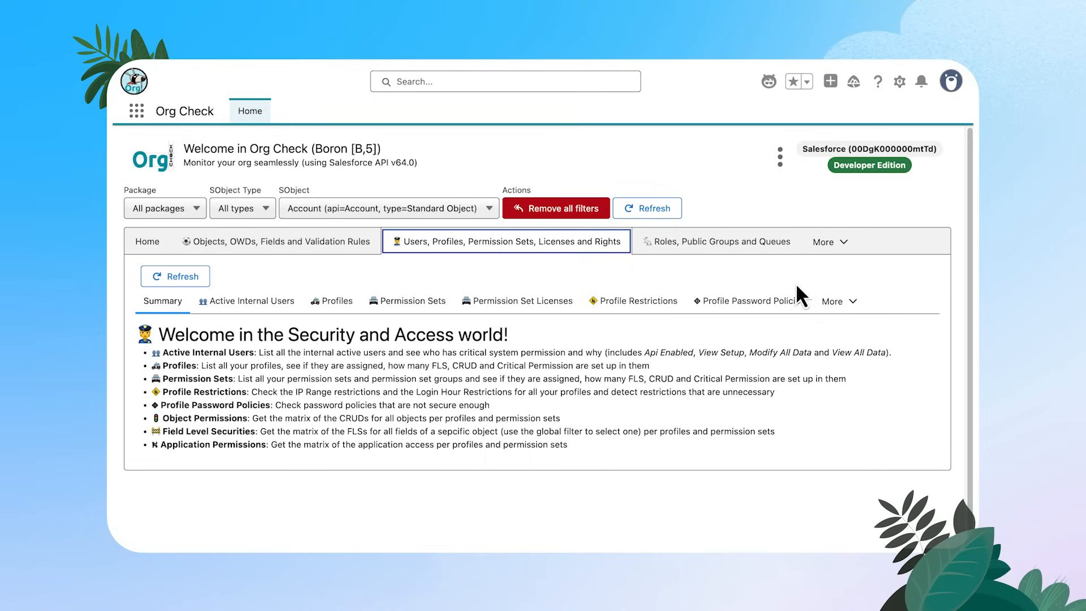
pyautogui.click(835, 301)
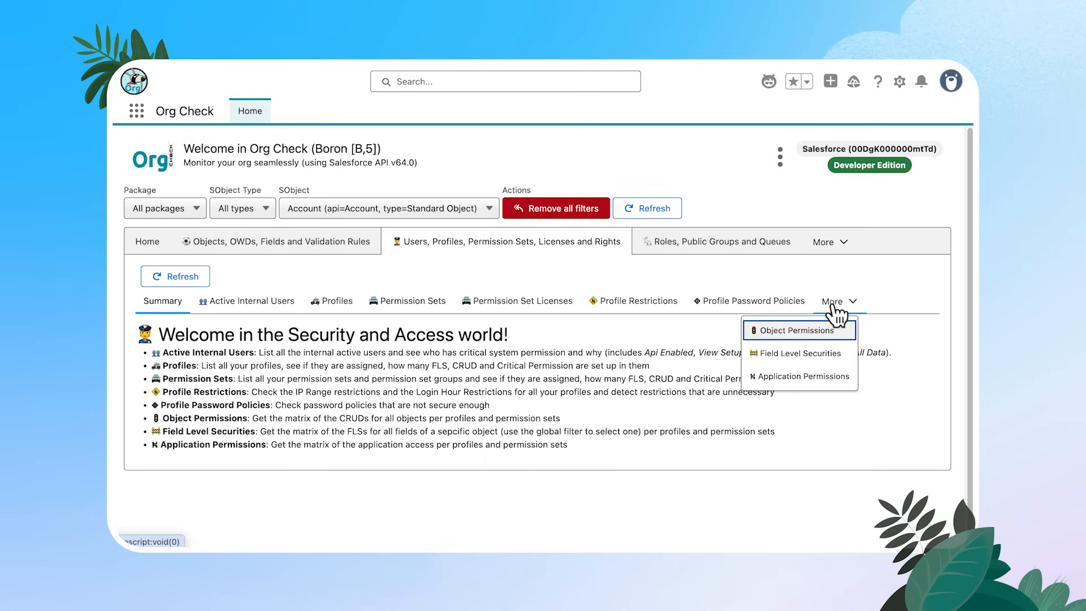
# Step: Show the Object Permissions matrix of 103 profiles and permission sets and scroll through it
pyautogui.click(794, 330)
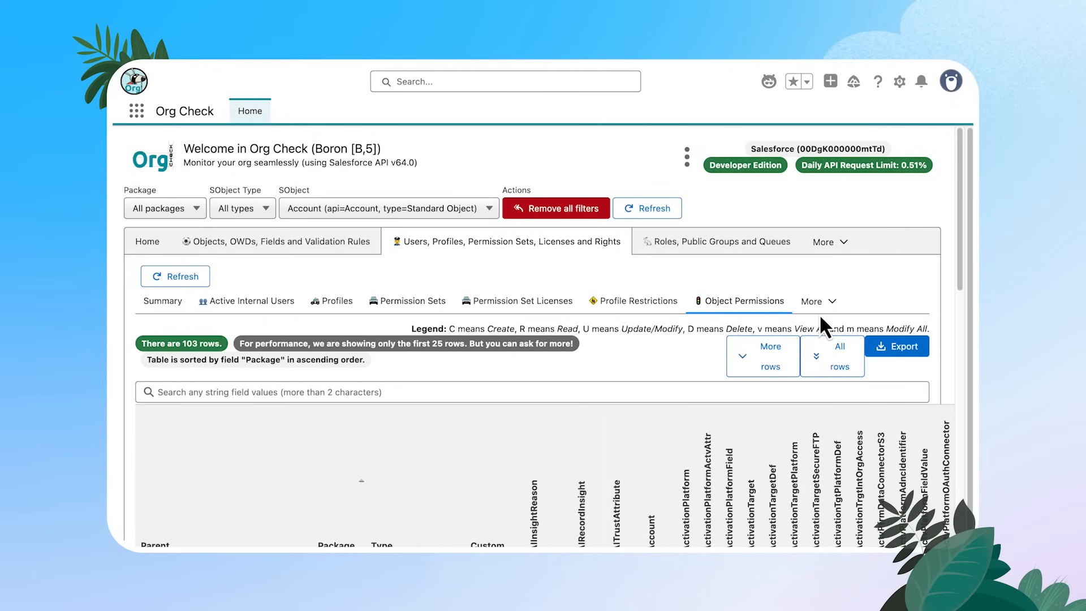
pyautogui.scroll(-3)
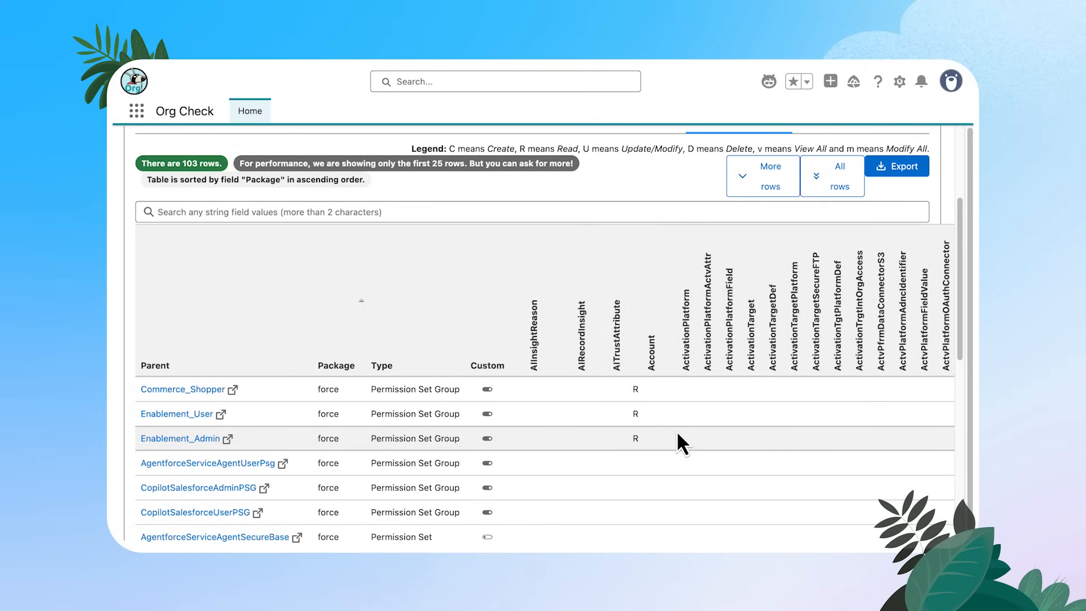
pyautogui.moveTo(675, 434)
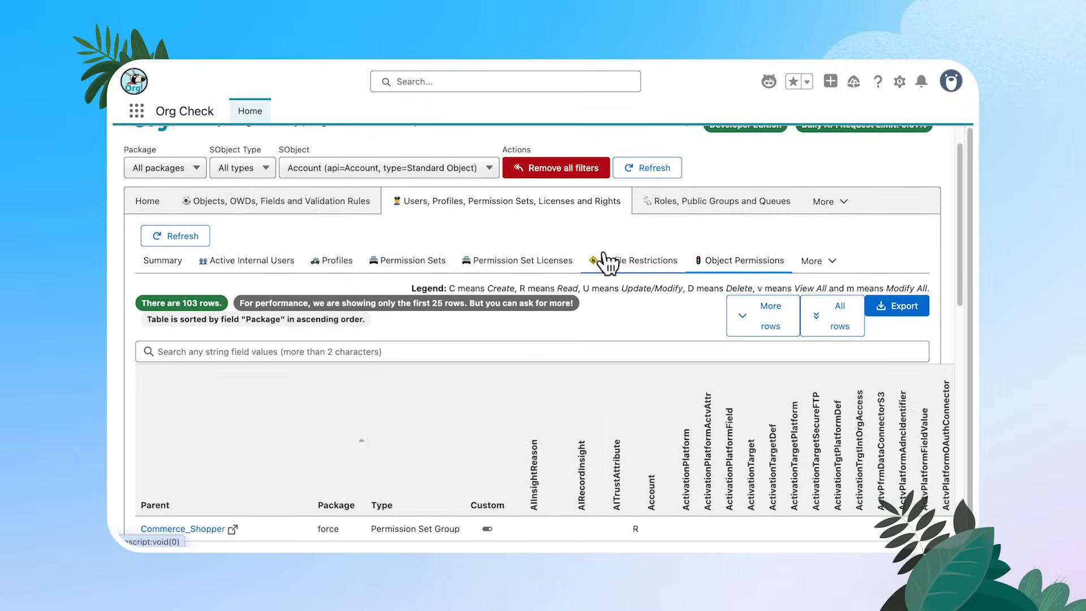
pyautogui.moveTo(610, 261)
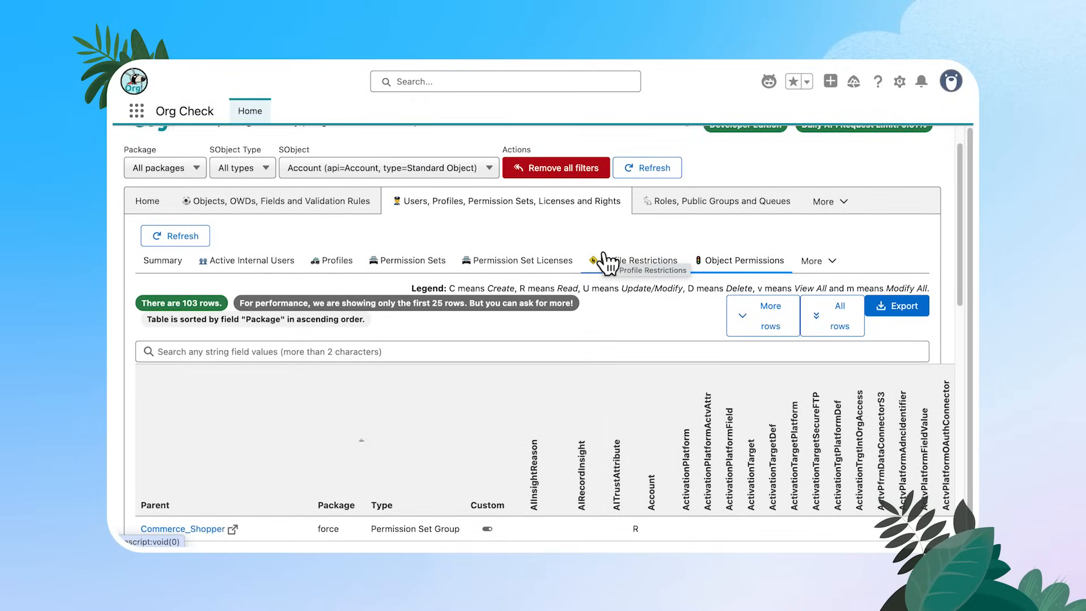
pyautogui.moveTo(654, 244)
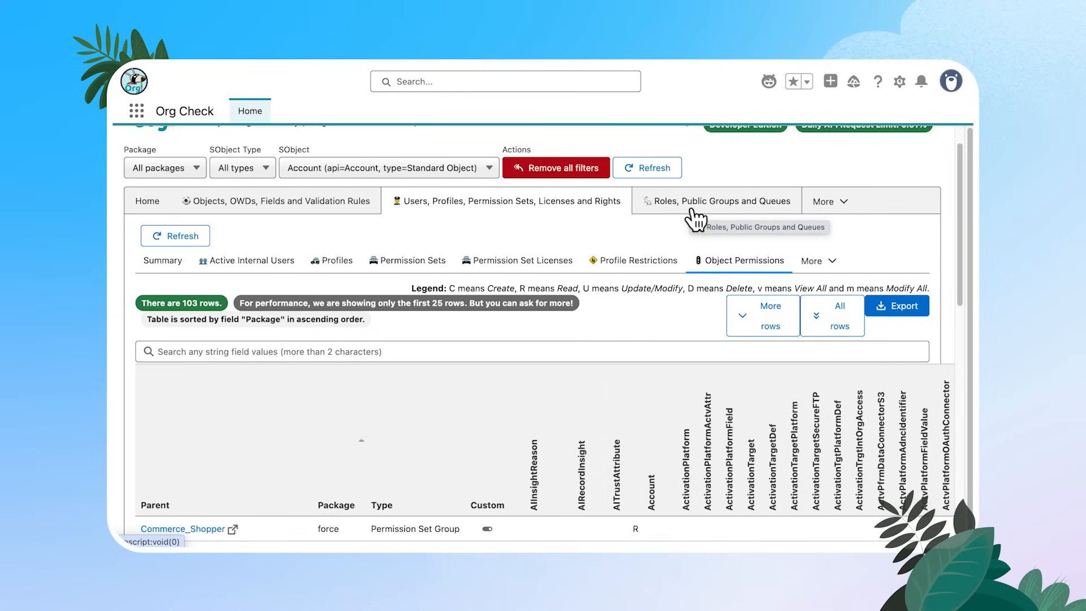
# Step: Open Org Check's Roles, Public Groups and Queues section
pyautogui.click(716, 201)
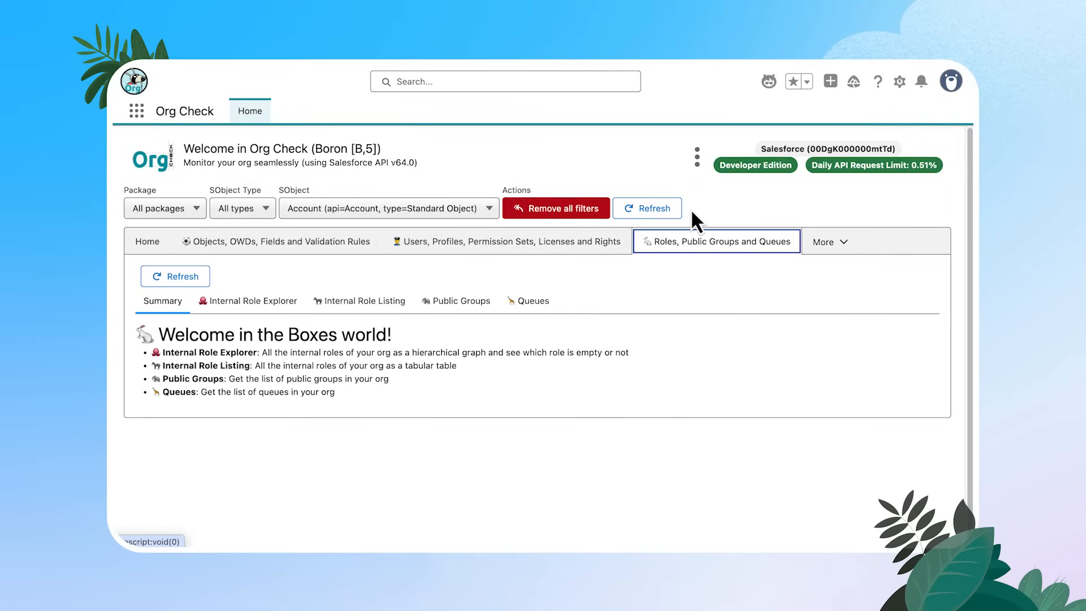
pyautogui.moveTo(831, 256)
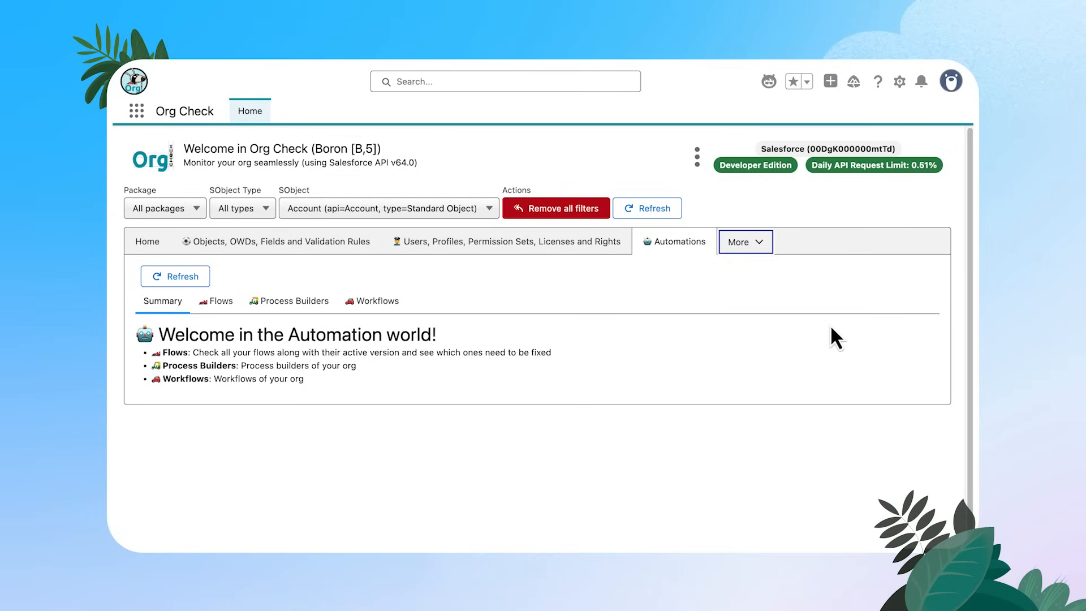
pyautogui.moveTo(265, 418)
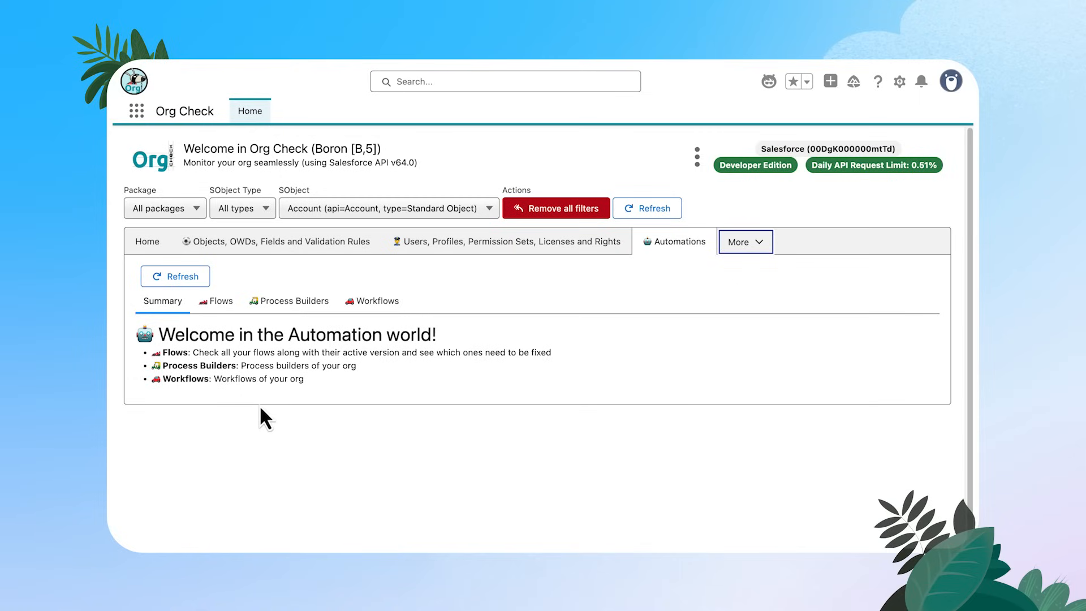
pyautogui.moveTo(308, 405)
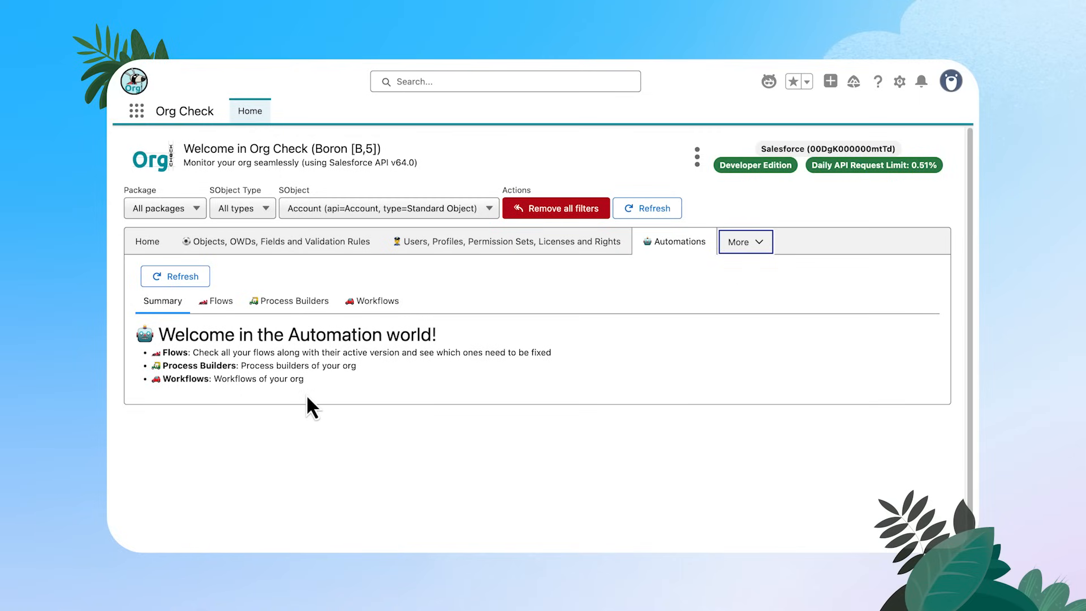